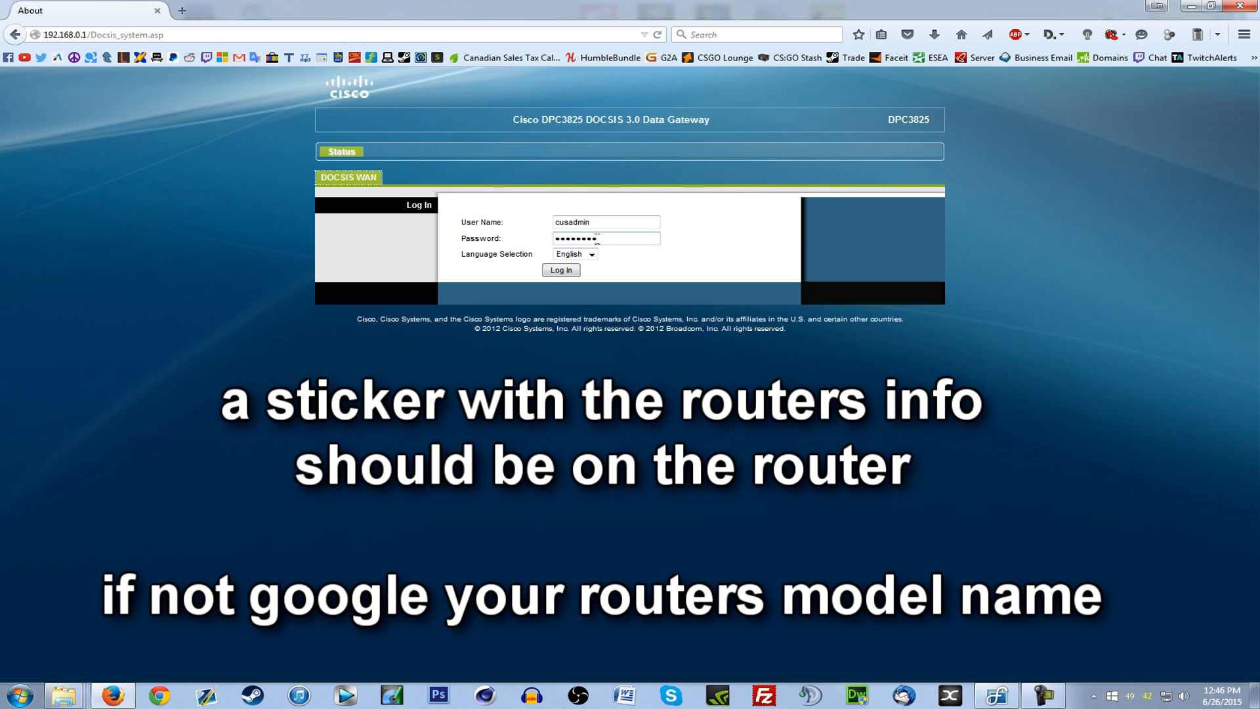
# - Log in to the router, decline Firefox's remember-password offer and land on Quick Setup
pyautogui.click(561, 269)
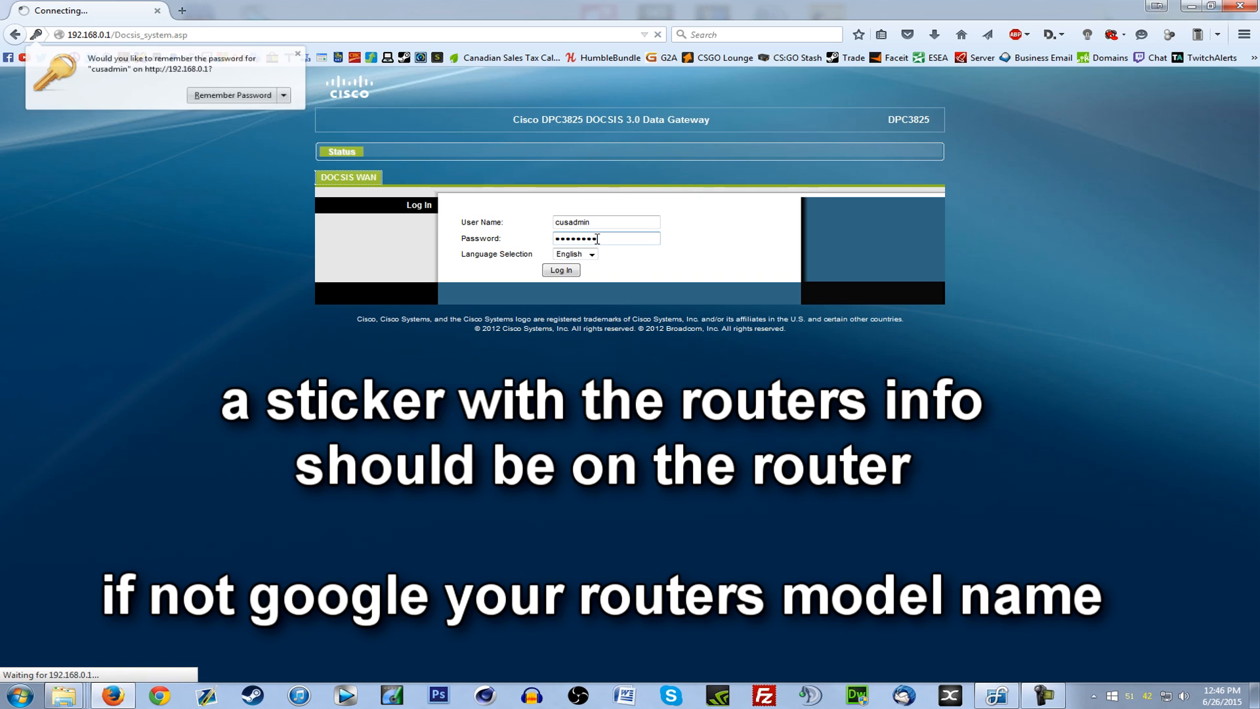
pyautogui.click(560, 269)
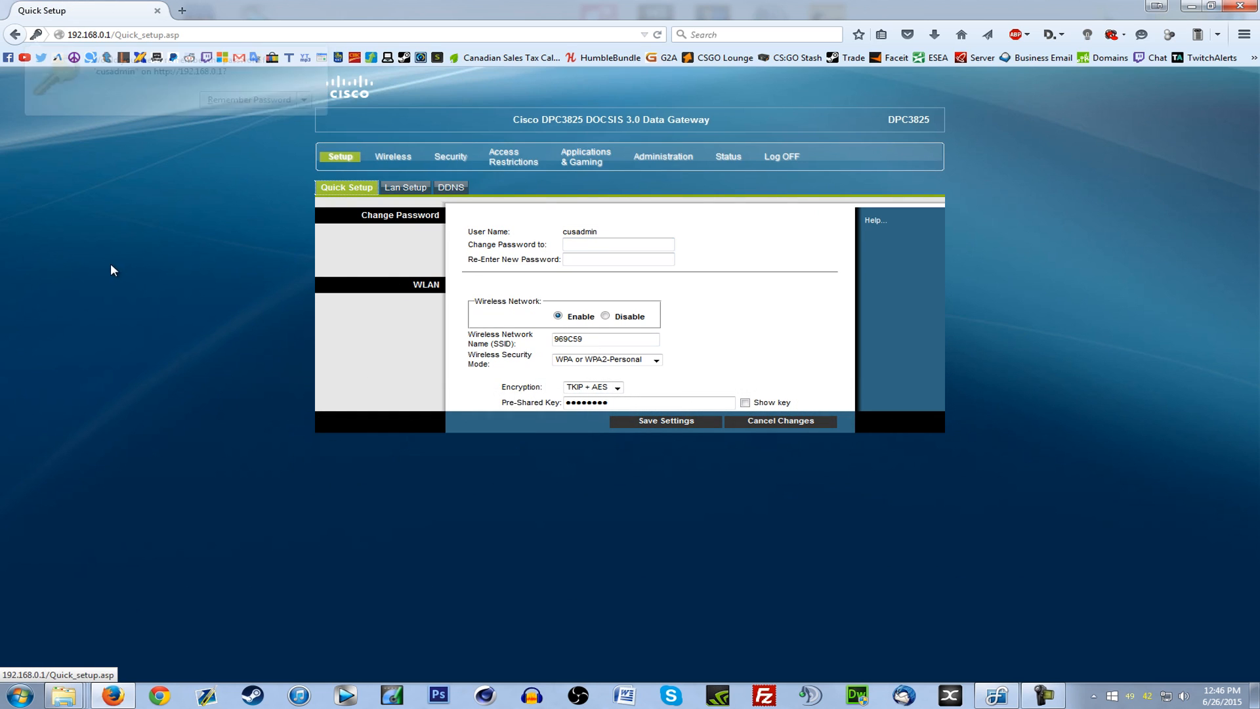
pyautogui.click(617, 245)
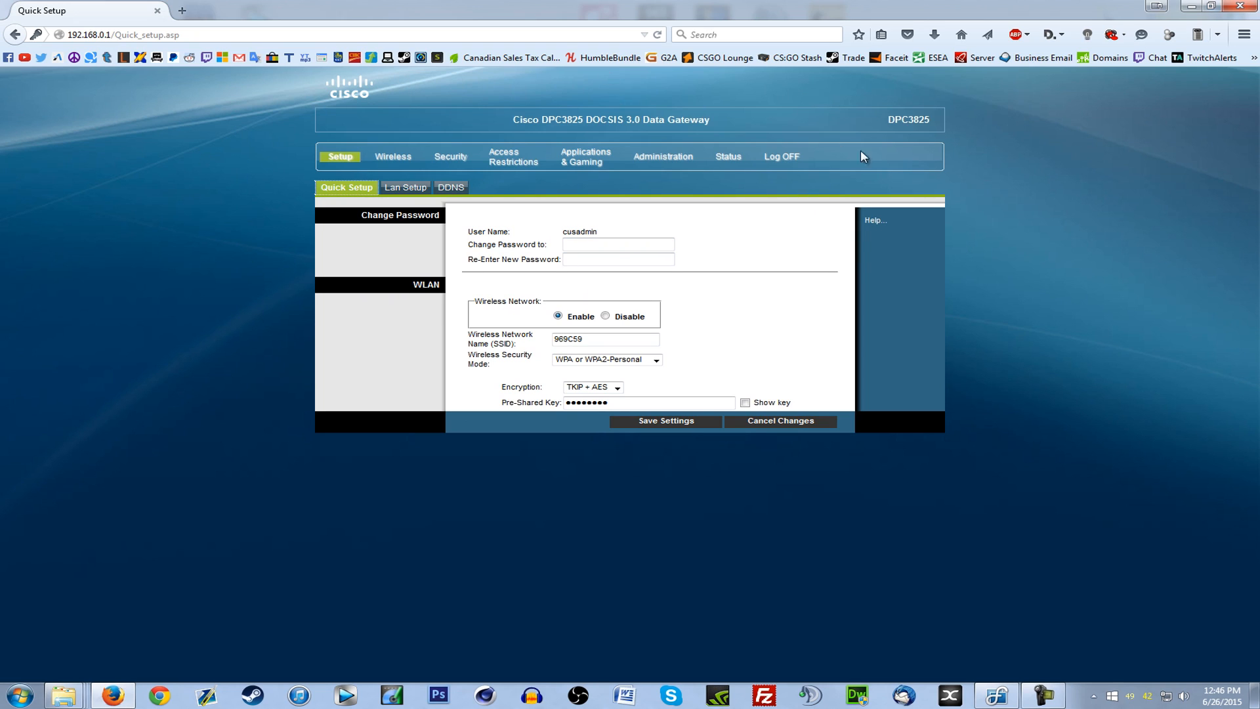
pyautogui.click(605, 339)
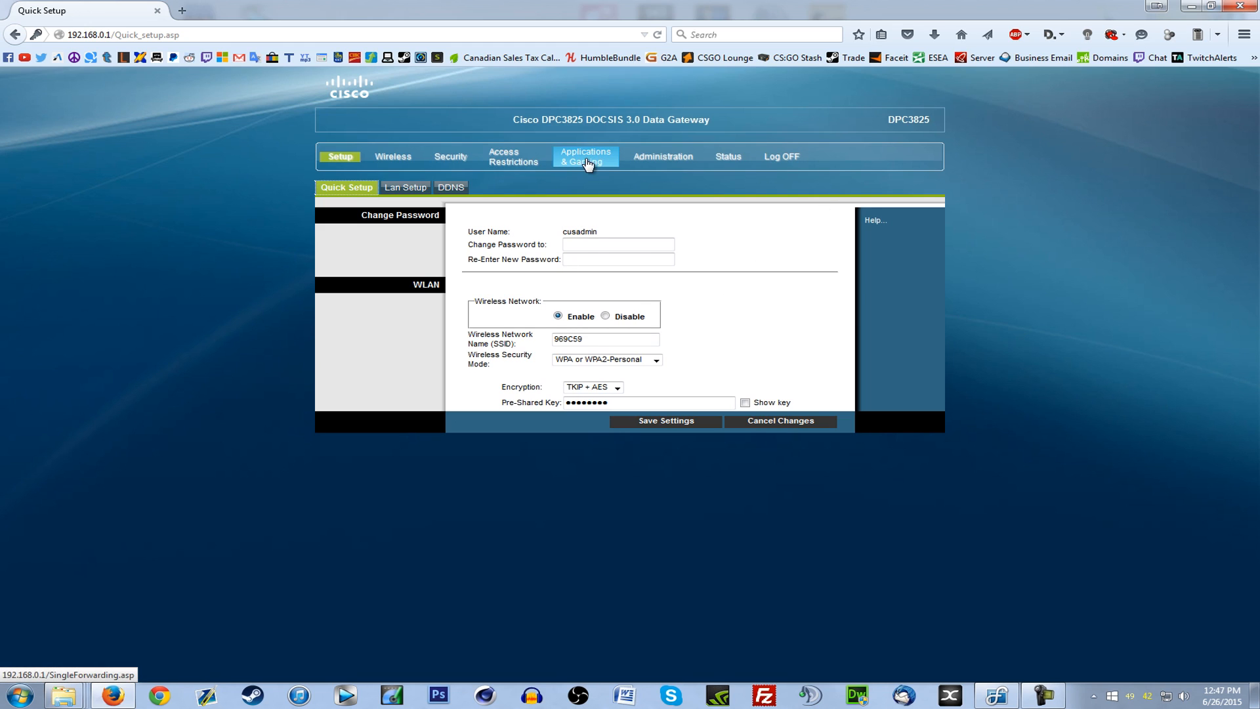
# - Go to Applications & Gaming and show the Port Range Forwarding rule table
pyautogui.click(585, 156)
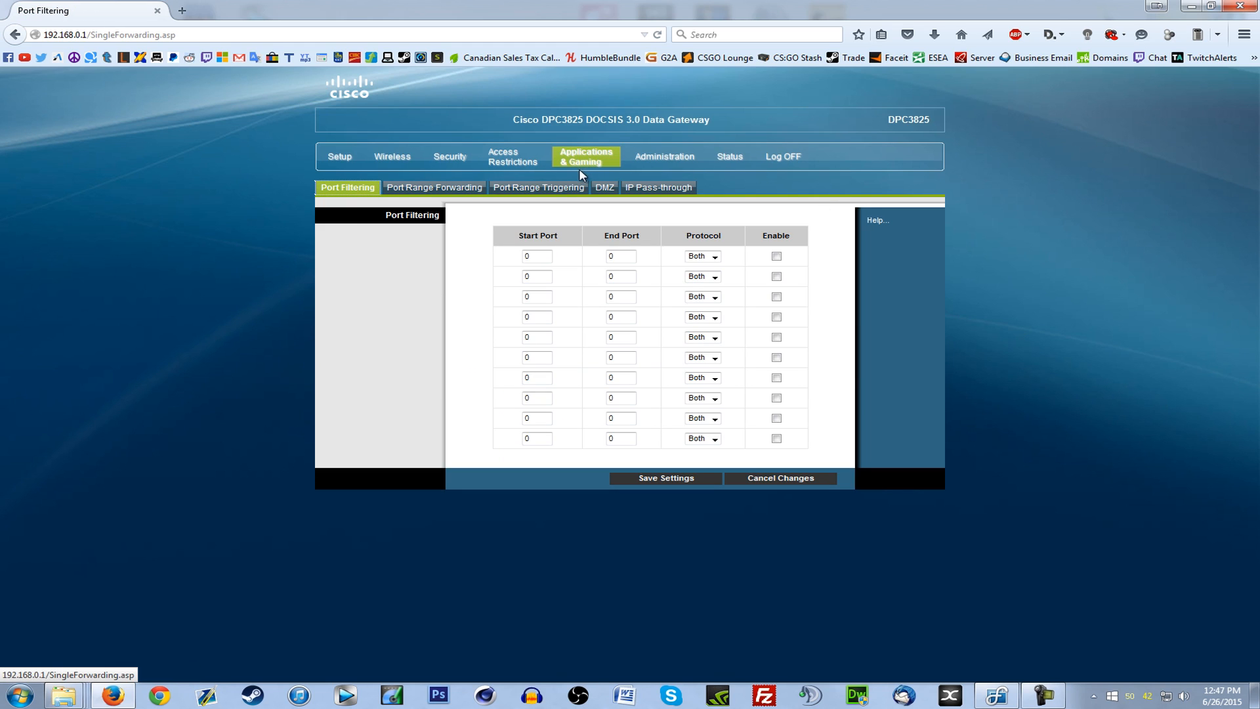
pyautogui.click(434, 188)
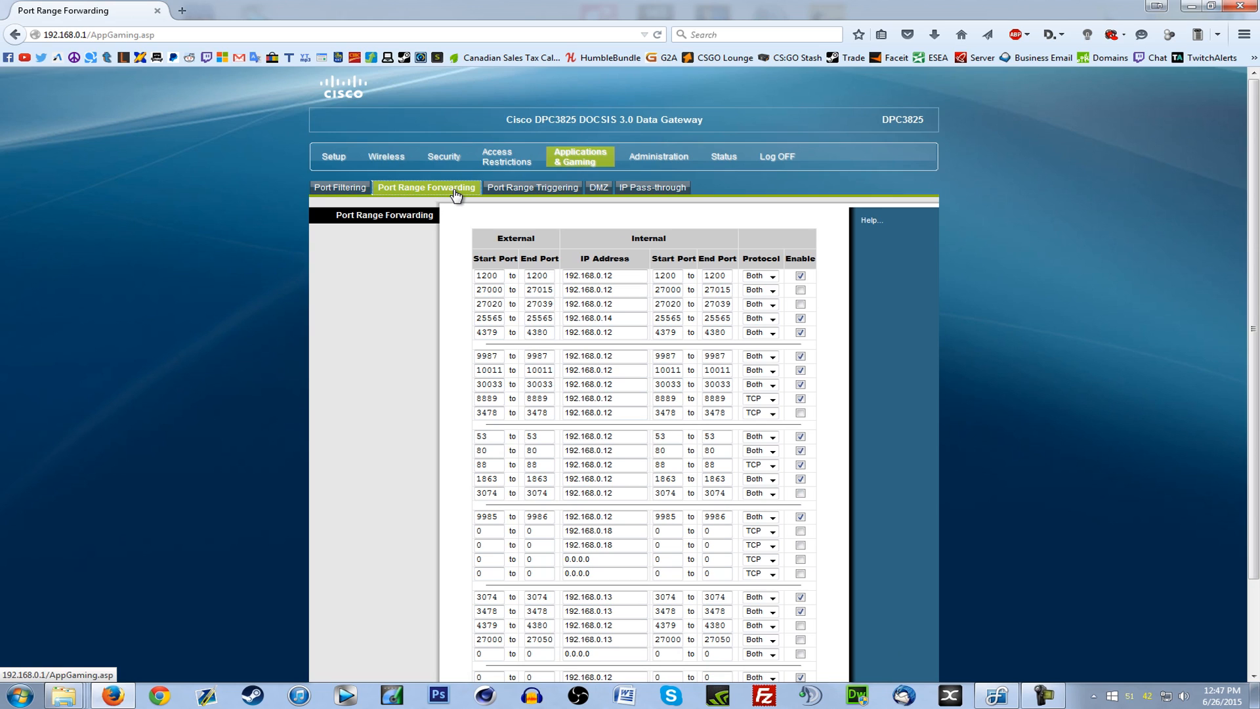
pyautogui.scroll(-3)
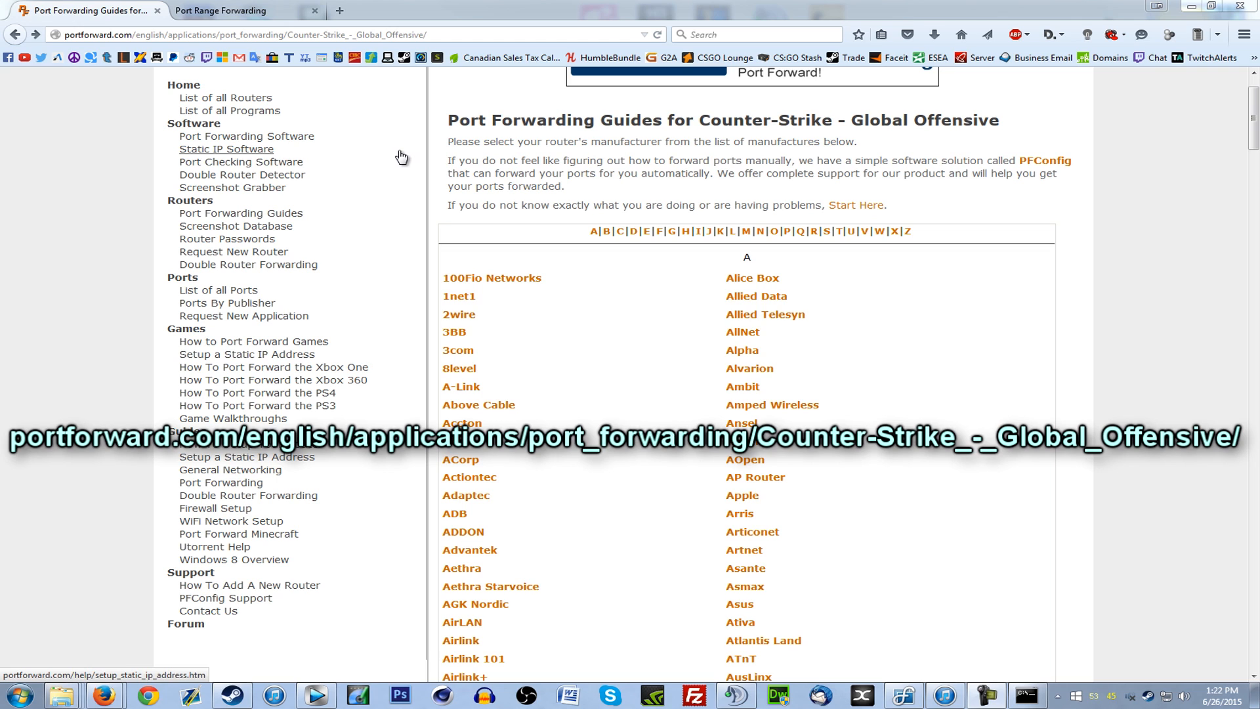
pyautogui.moveTo(581, 424)
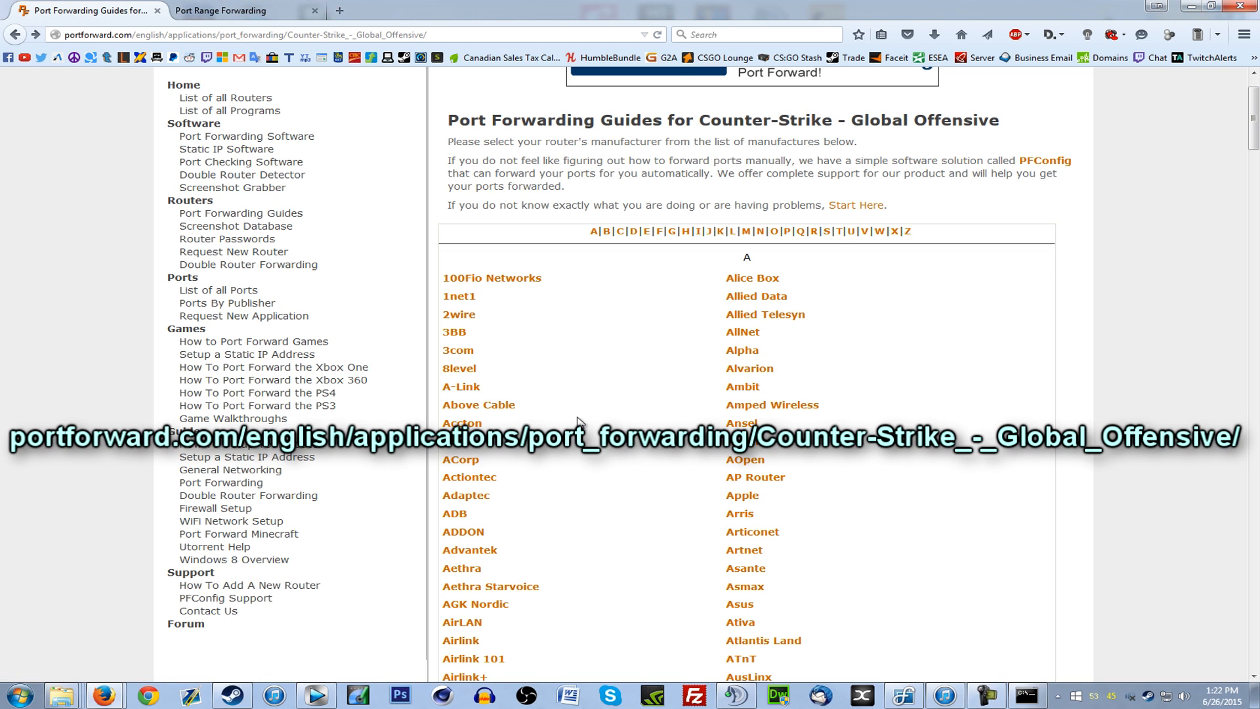
# - Choose Cisco from the CS:GO port forwarding router manufacturers list
pyautogui.scroll(-3)
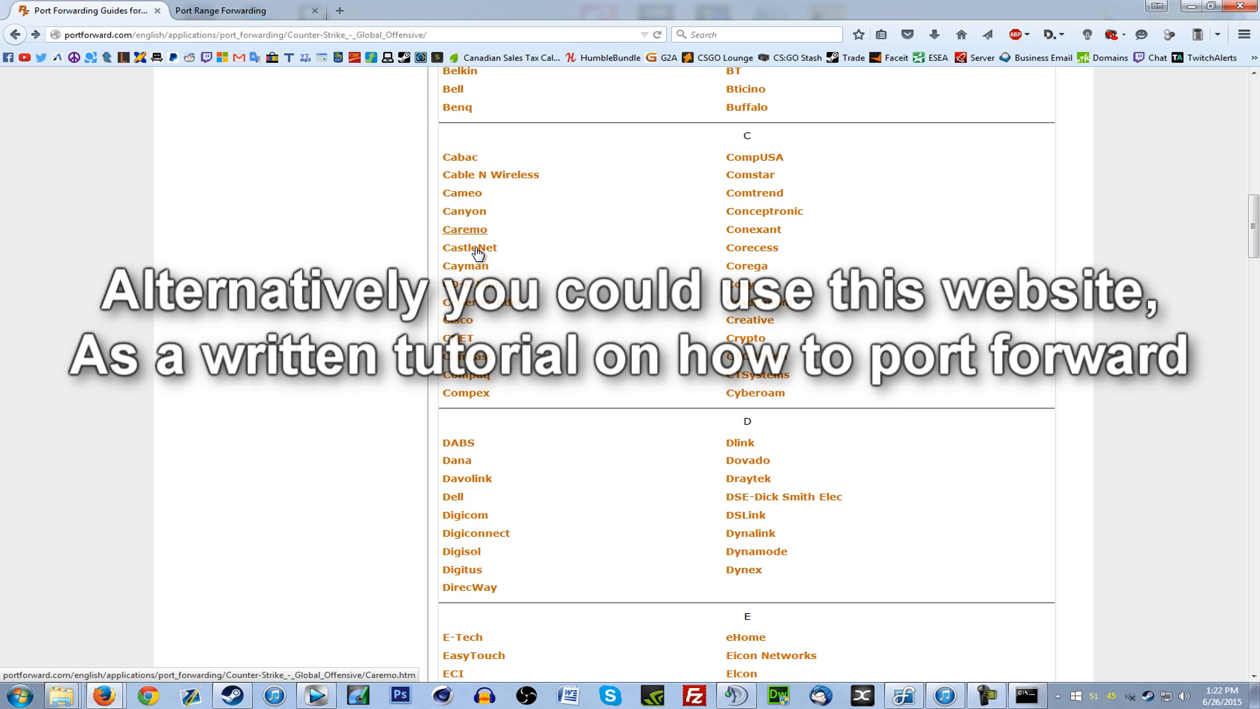
pyautogui.scroll(-3)
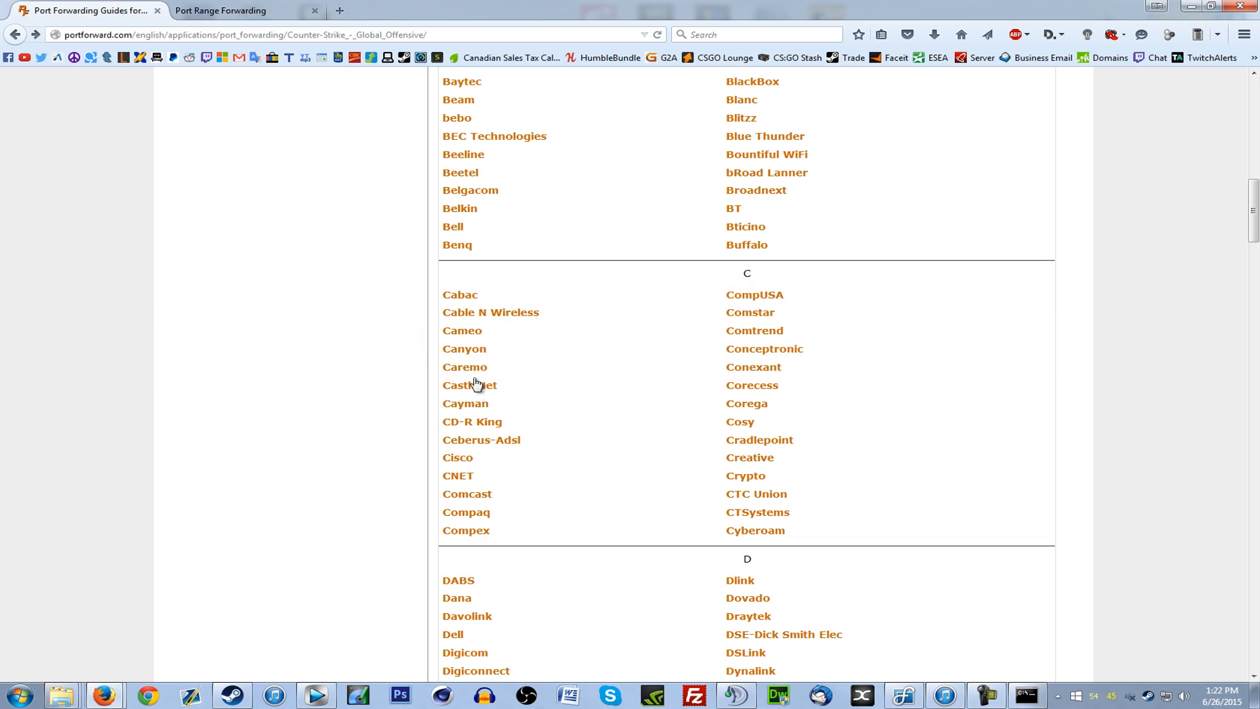
pyautogui.moveTo(524, 504)
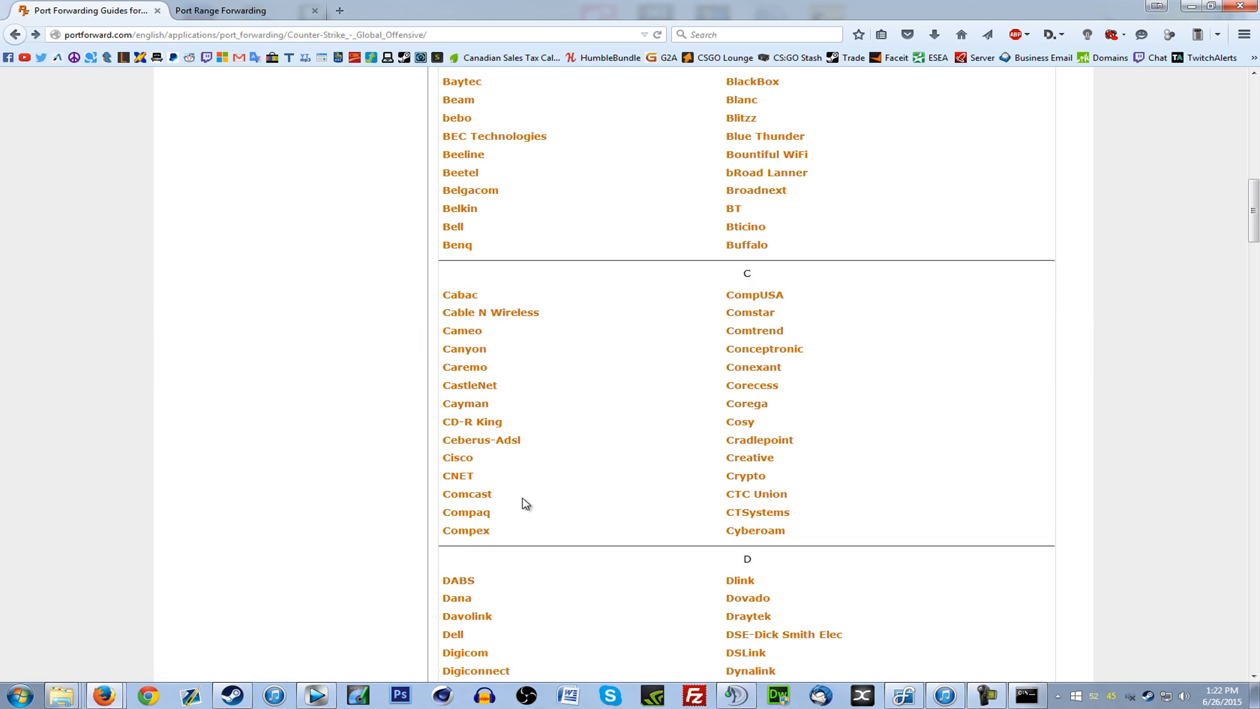
pyautogui.moveTo(518, 464)
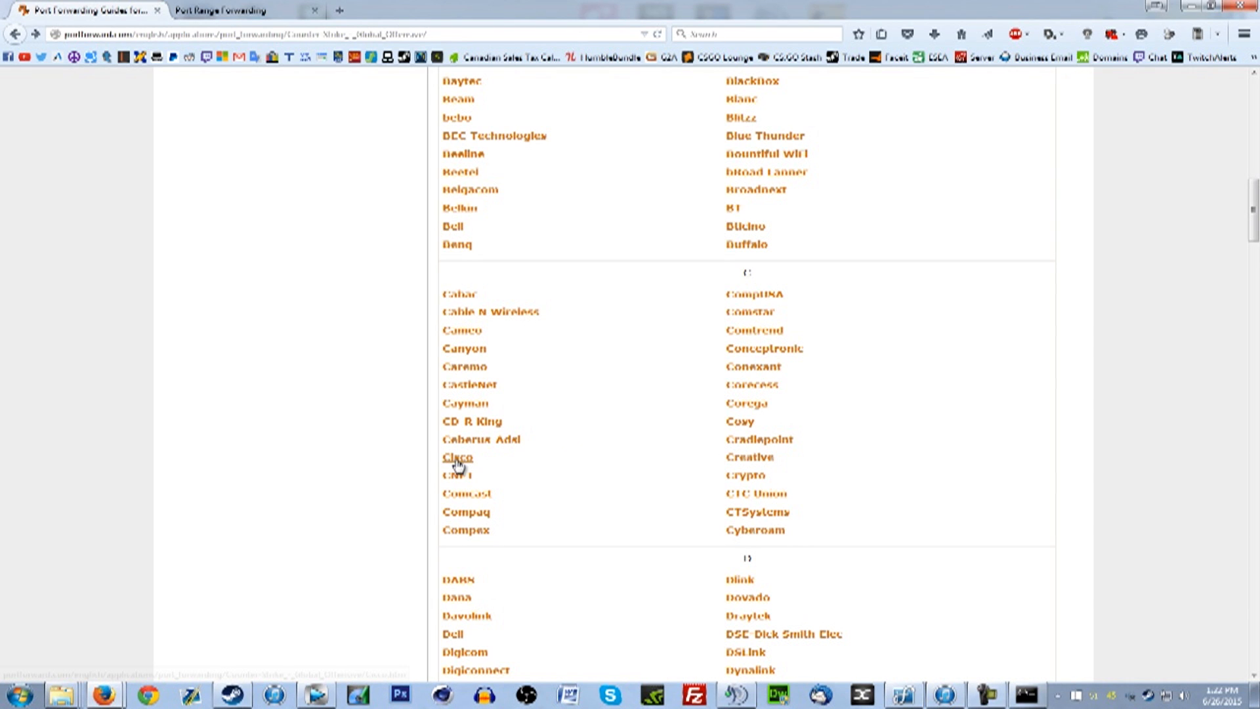
pyautogui.click(457, 457)
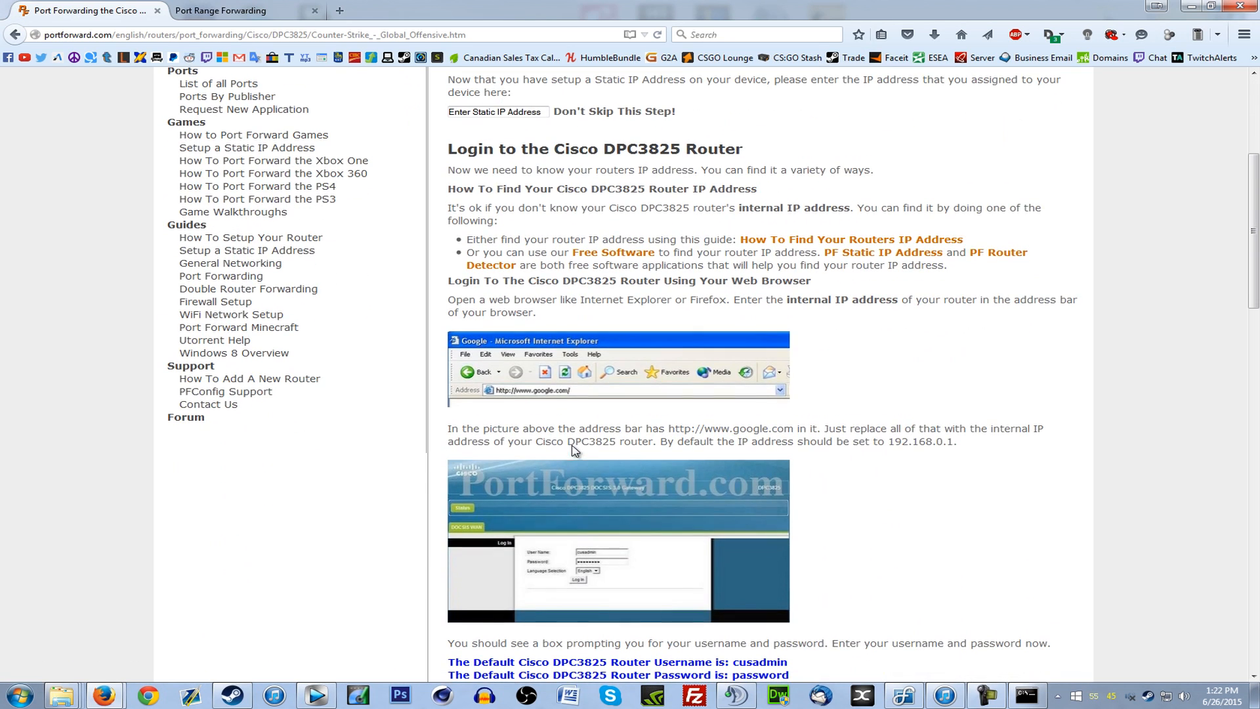
# - Bring up the DPC3825 guide's login section showing default address 192.168.0.1
pyautogui.scroll(-3)
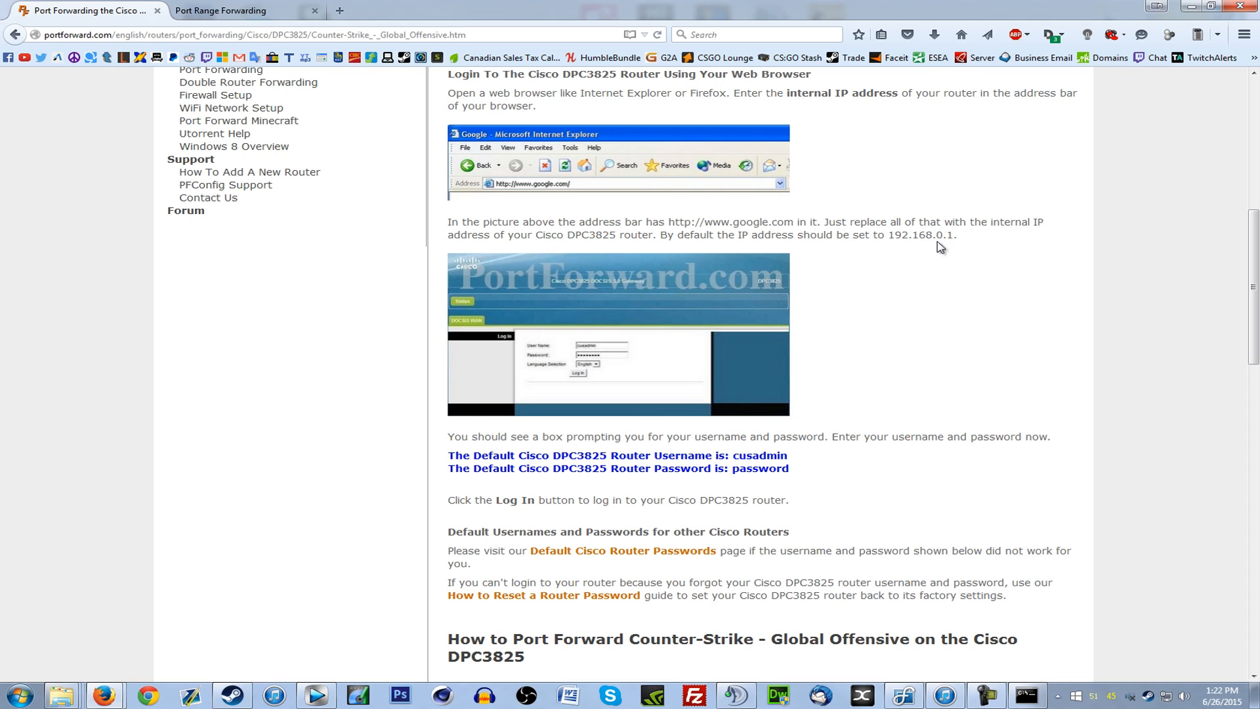
pyautogui.moveTo(613, 323)
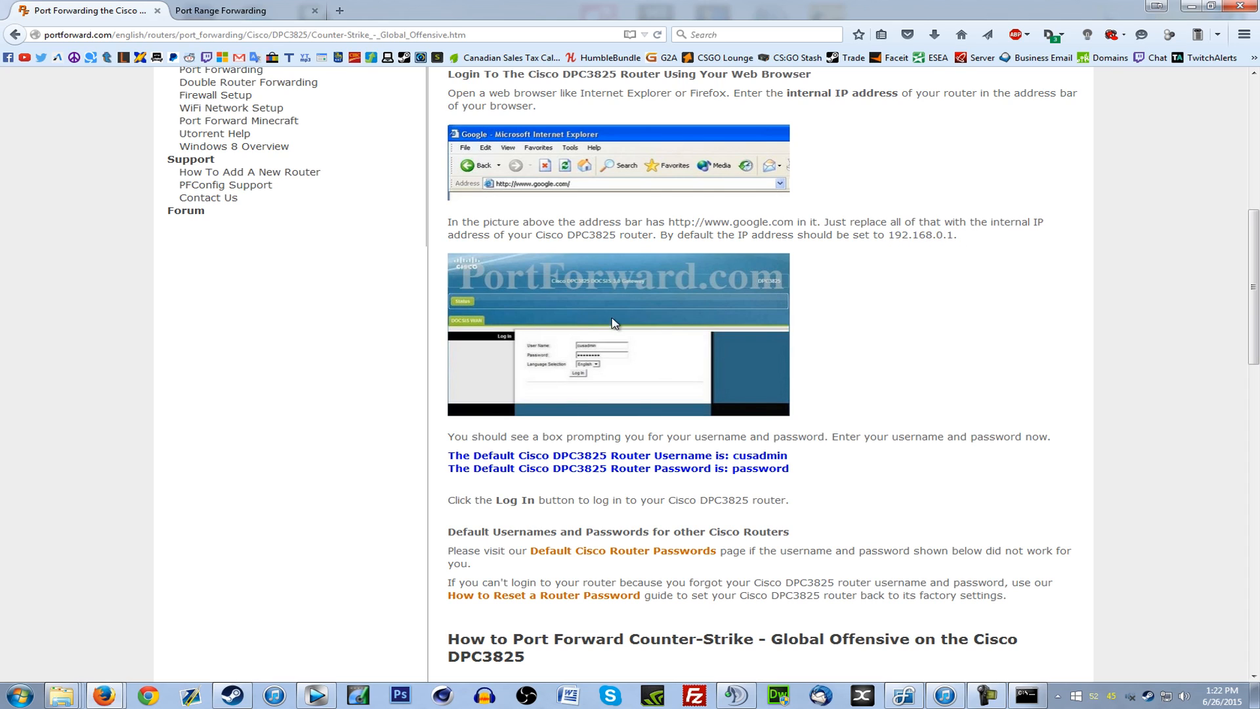
pyautogui.moveTo(564, 357)
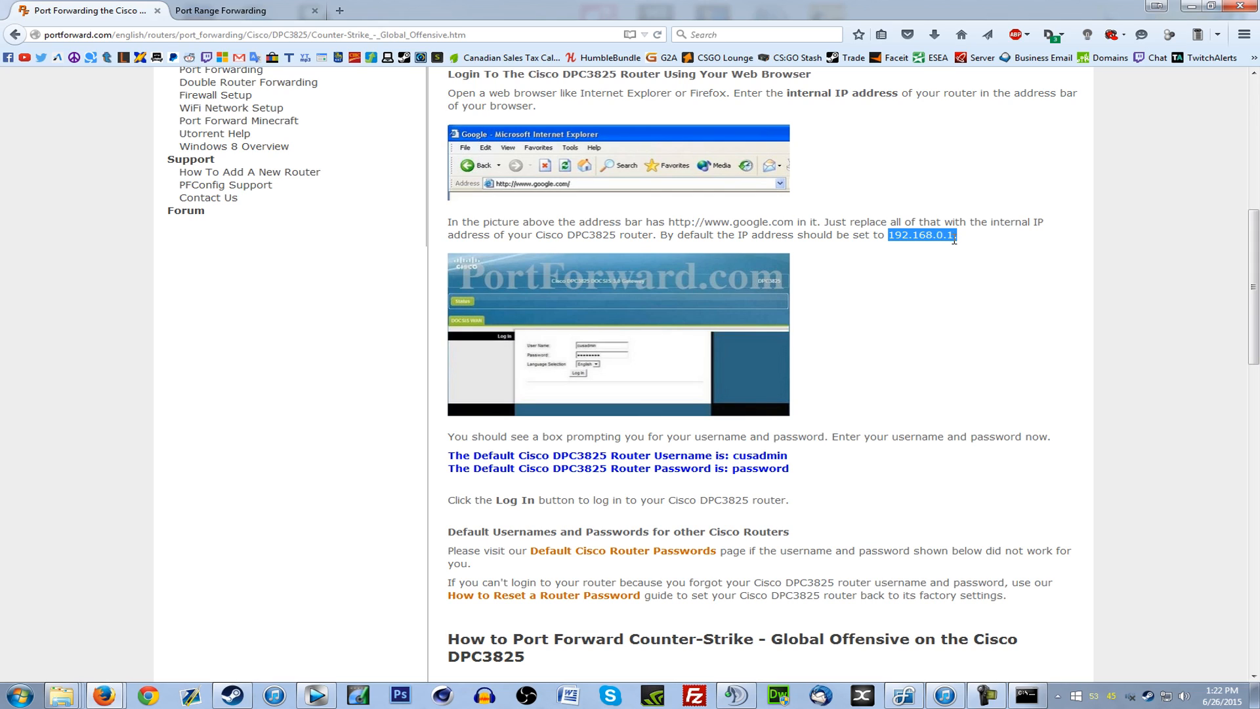
pyautogui.click(921, 235)
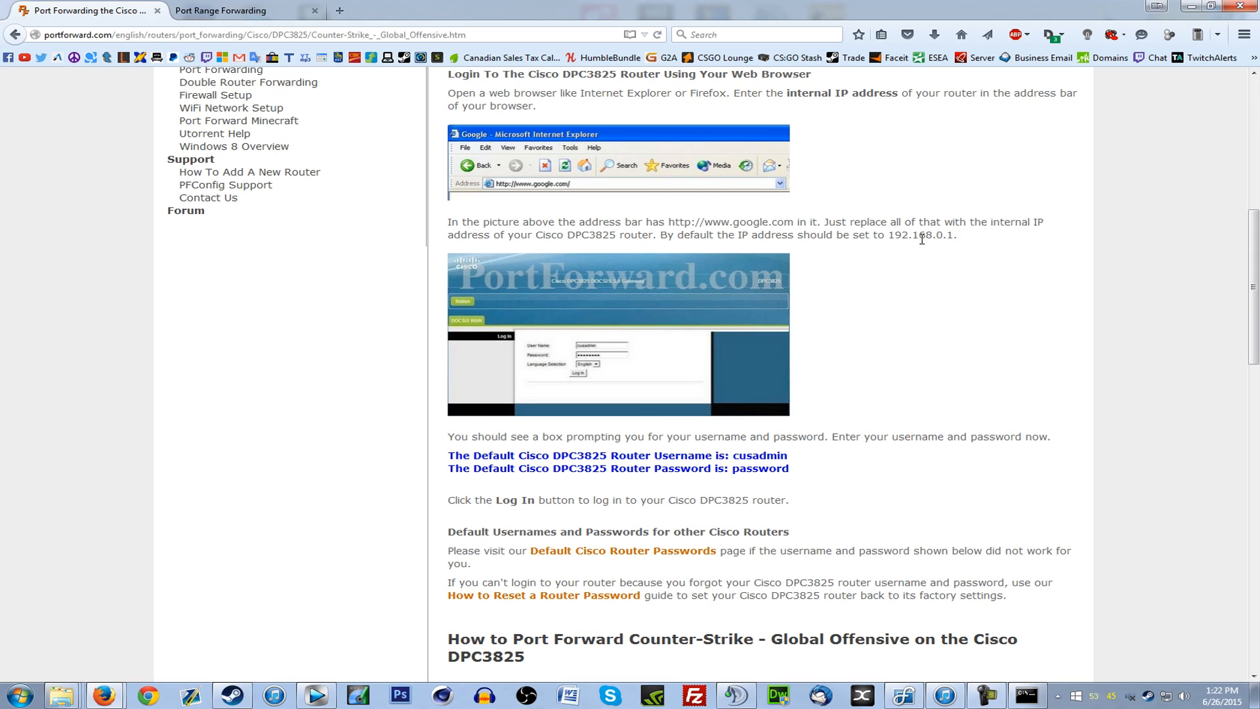
pyautogui.moveTo(601, 366)
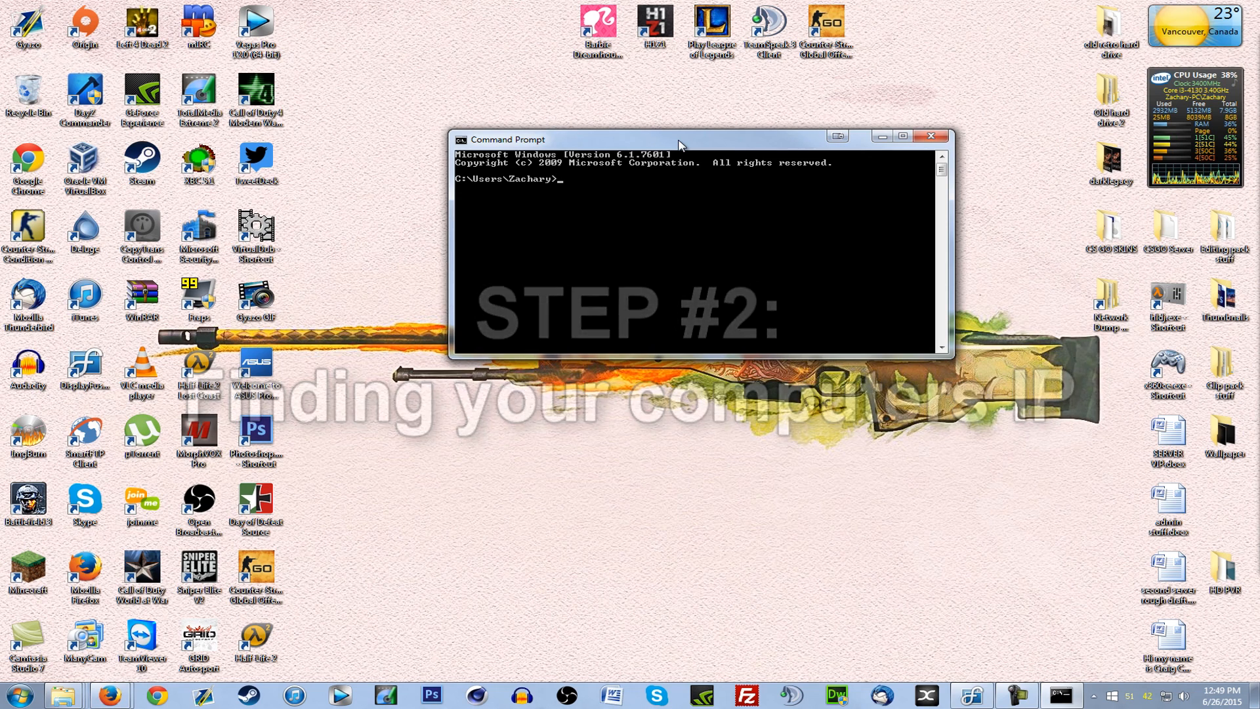
# - Run ipconfig in Command Prompt to list the PC's network configuration
pyautogui.click(16, 693)
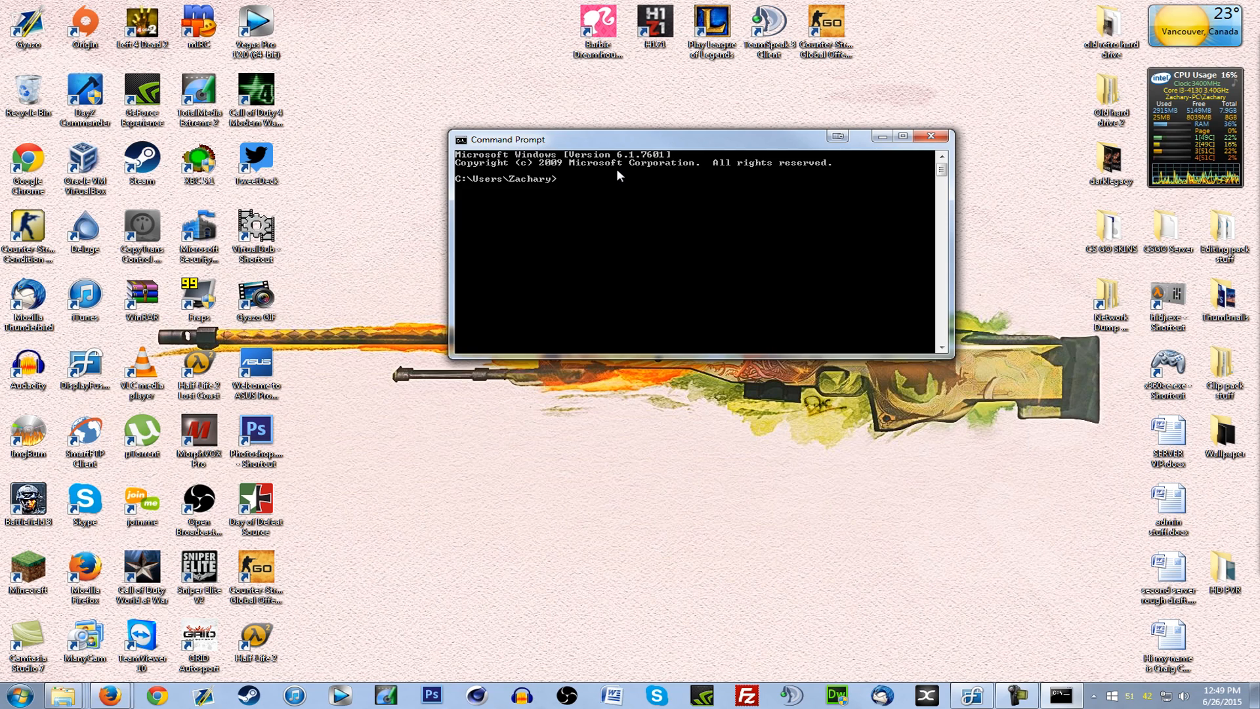
pyautogui.write('ipconfig')
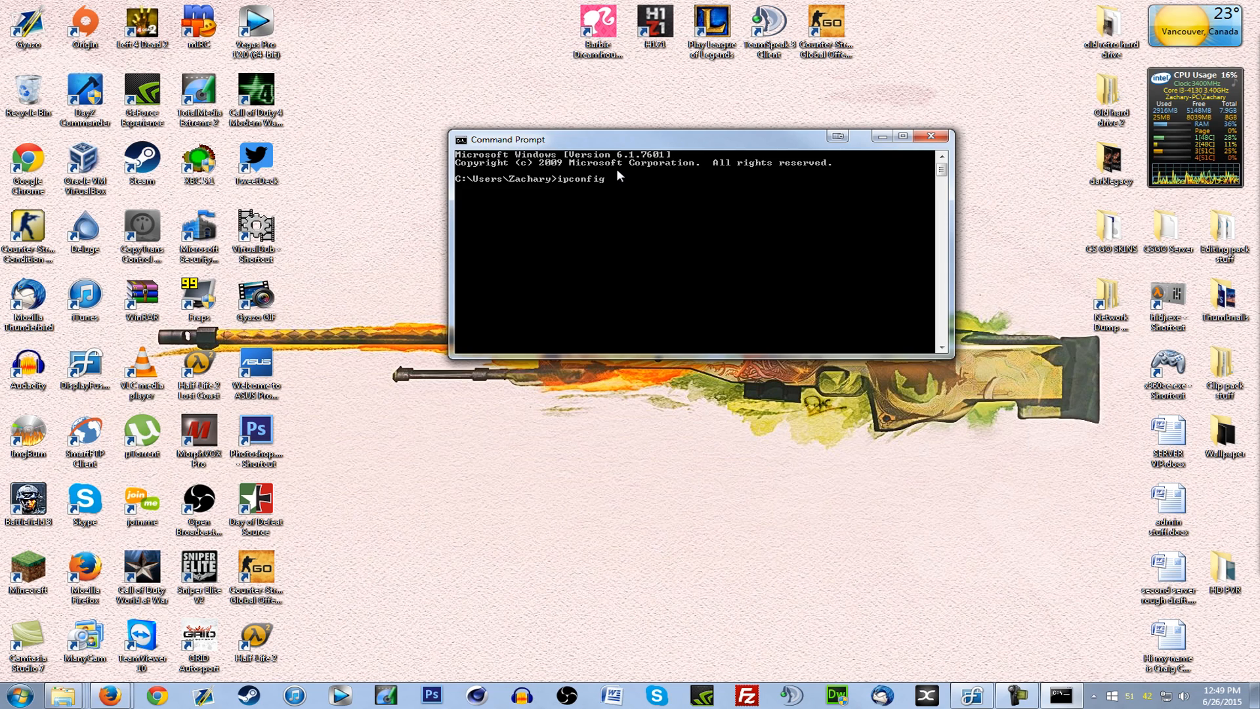
pyautogui.press('enter')
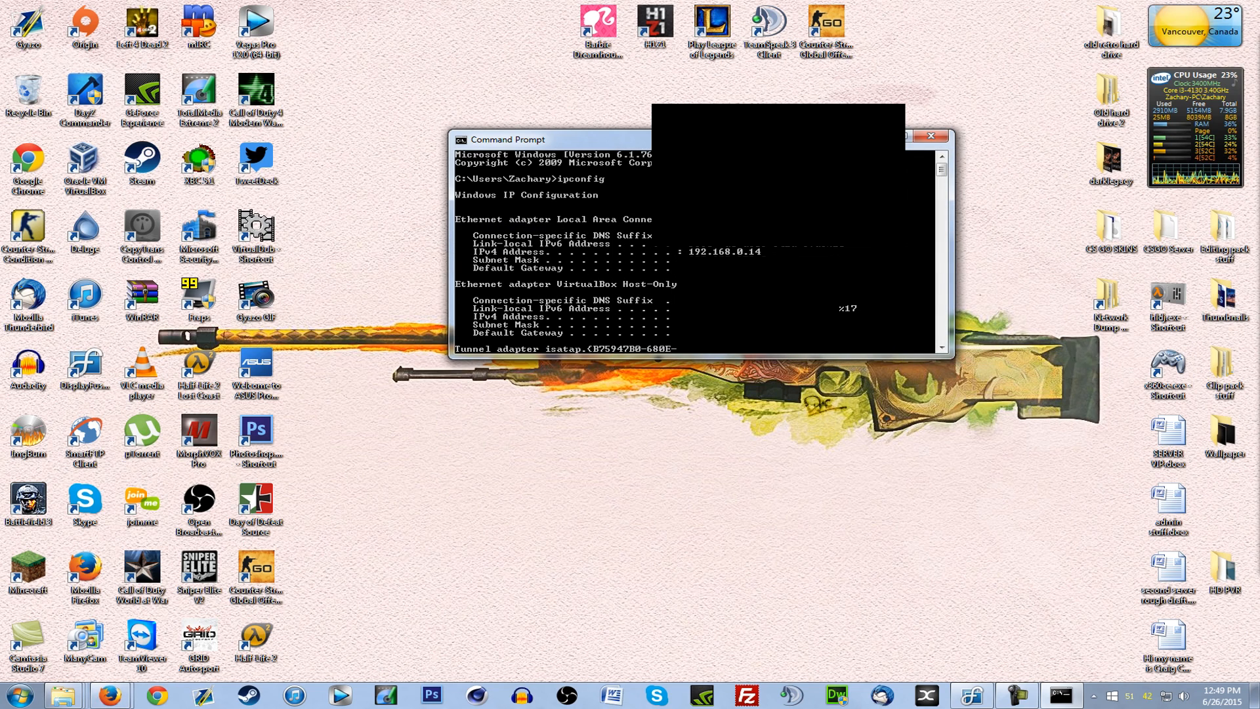
pyautogui.moveTo(851, 275)
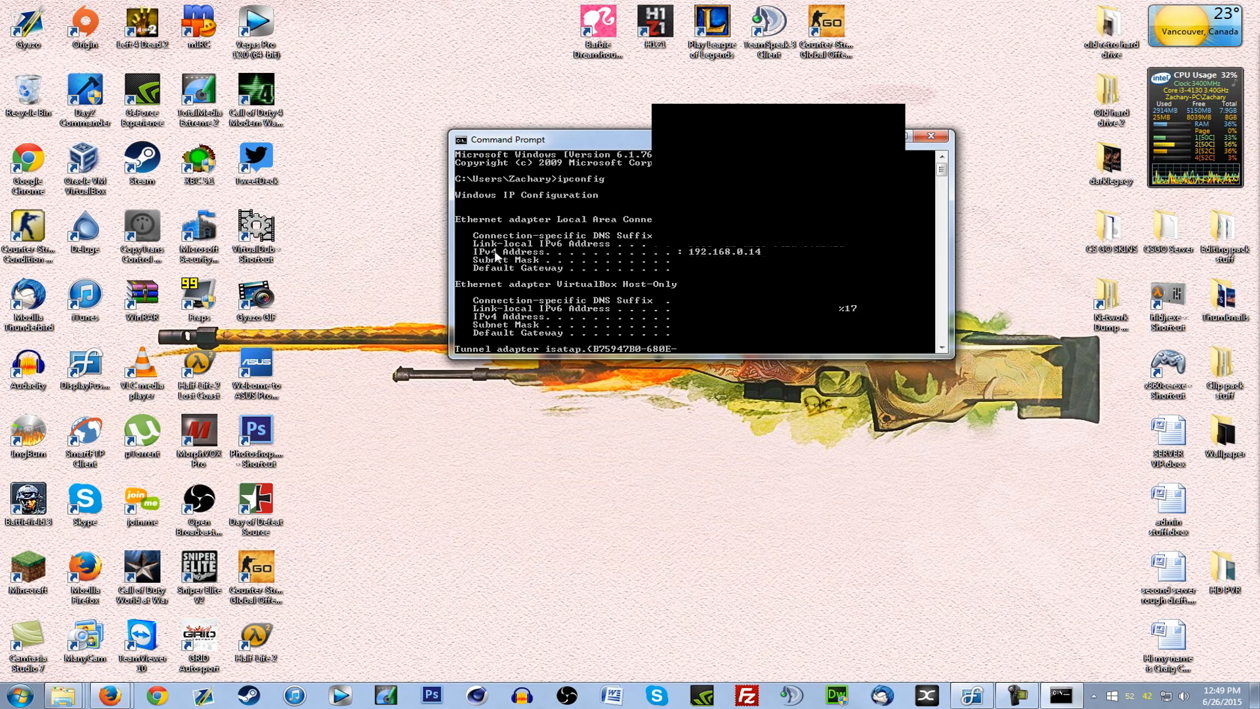
pyautogui.moveTo(484, 258)
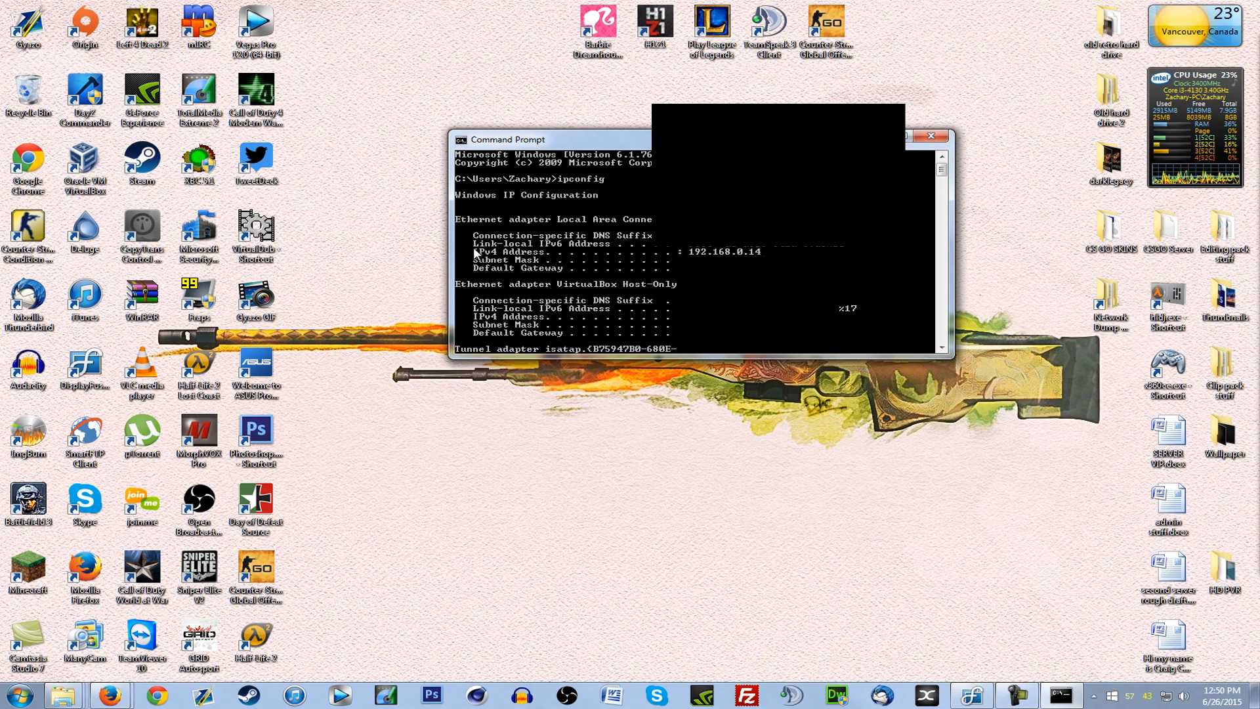
pyautogui.moveTo(475, 254)
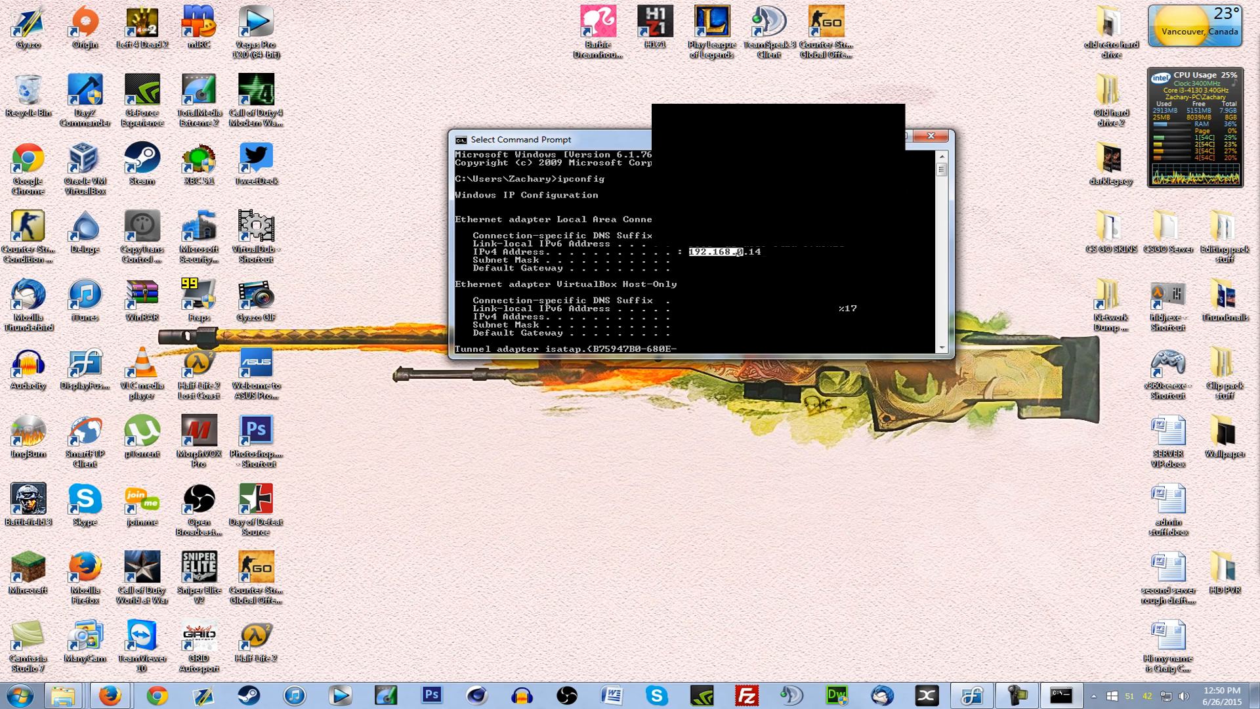
# - Copy the PC's IPv4 address 192.168.0.14 from the ipconfig output
pyautogui.click(461, 140)
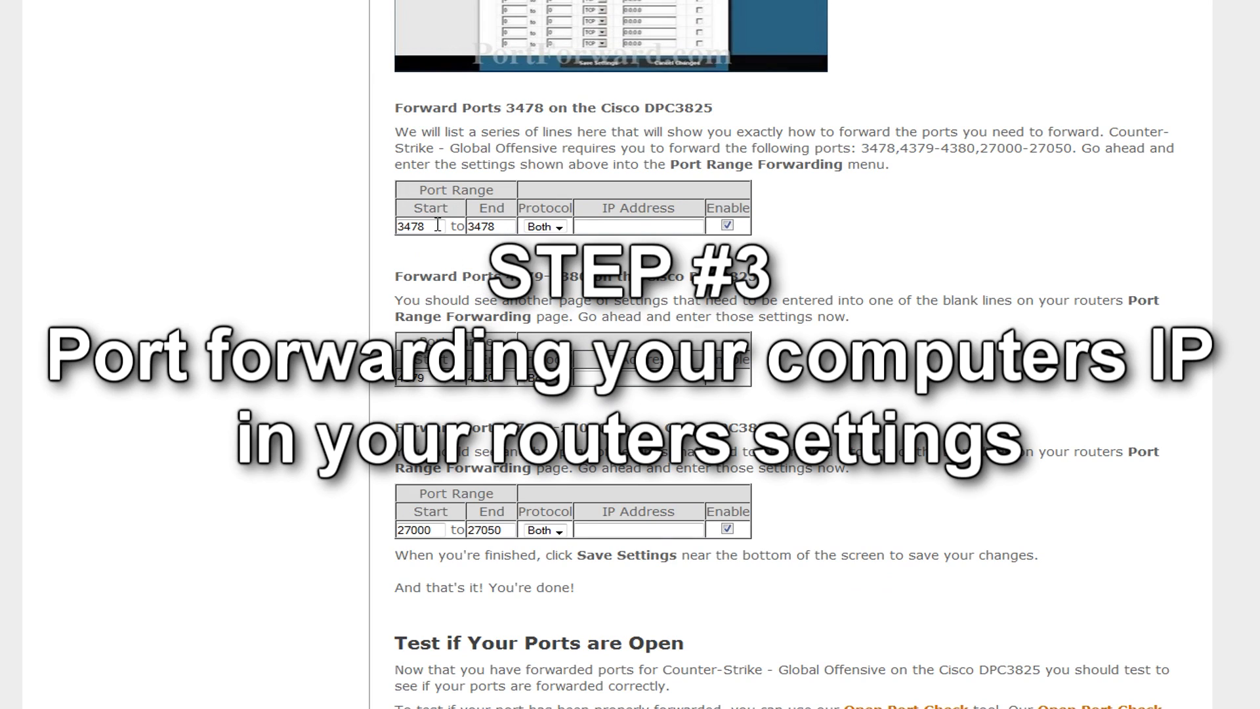
pyautogui.moveTo(488, 293)
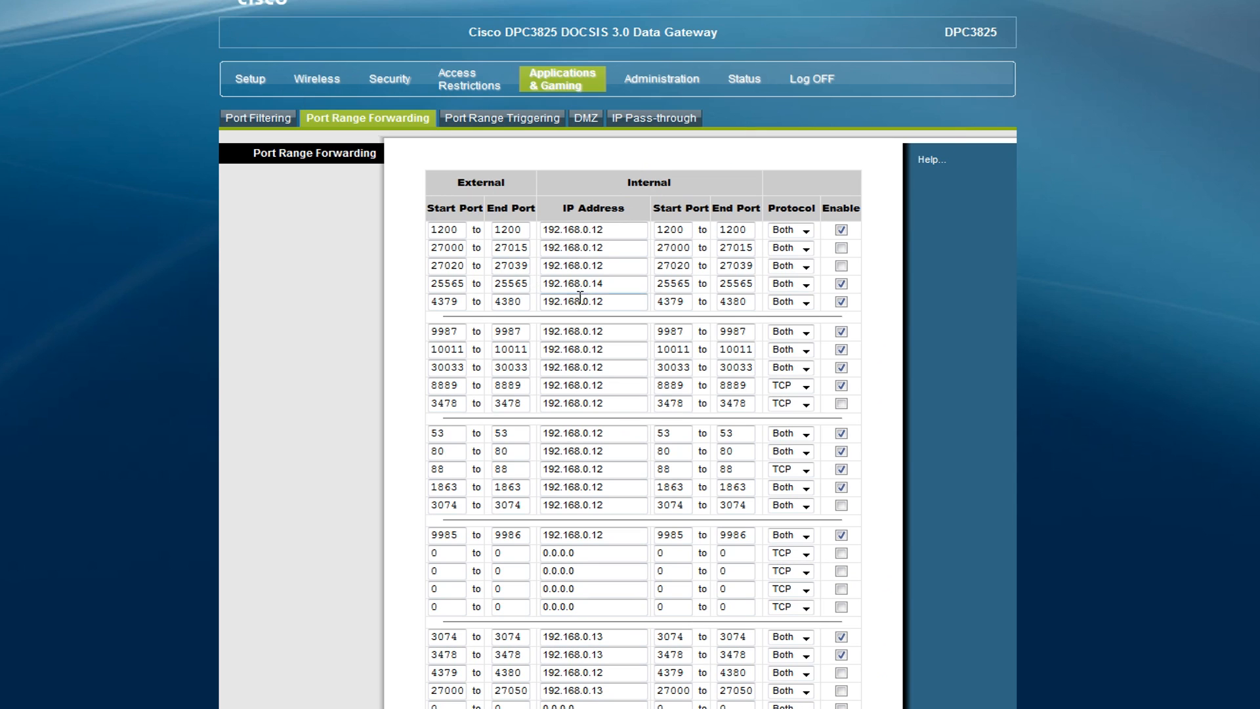
# - Fill empty forwarding rows with IP 192.168.0.14, enabled, protocol Both
pyautogui.scroll(-3)
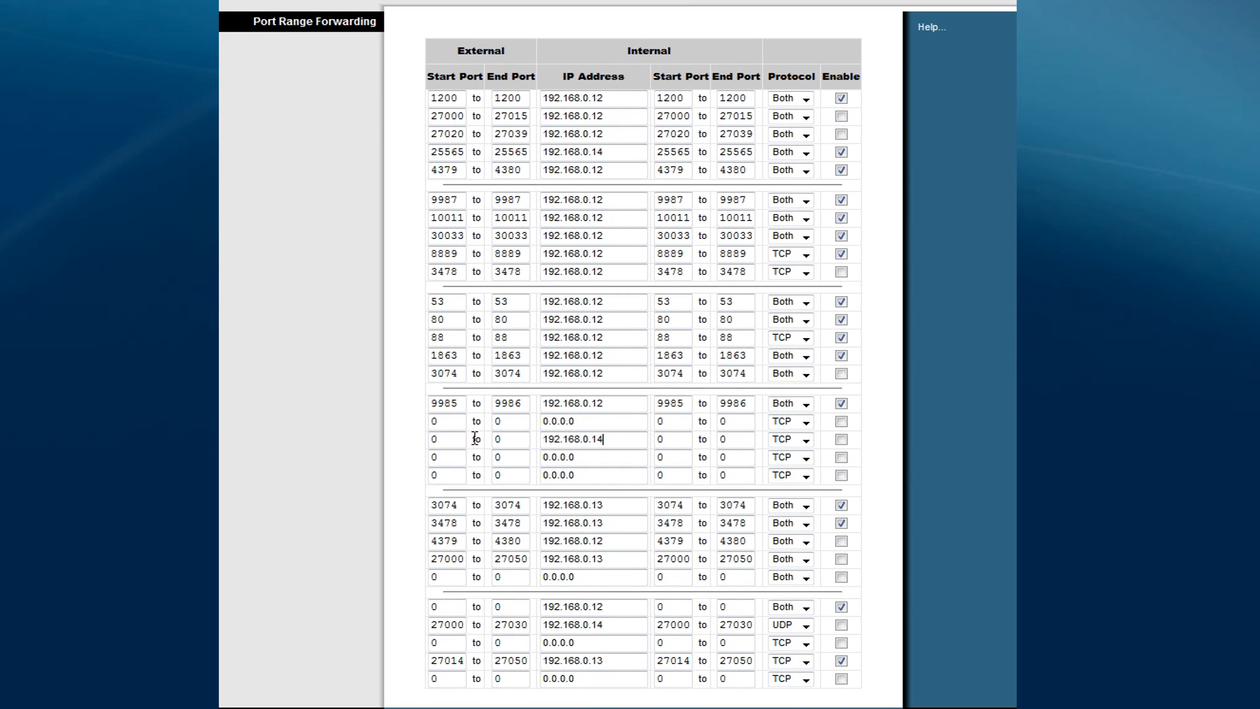
pyautogui.click(592, 457)
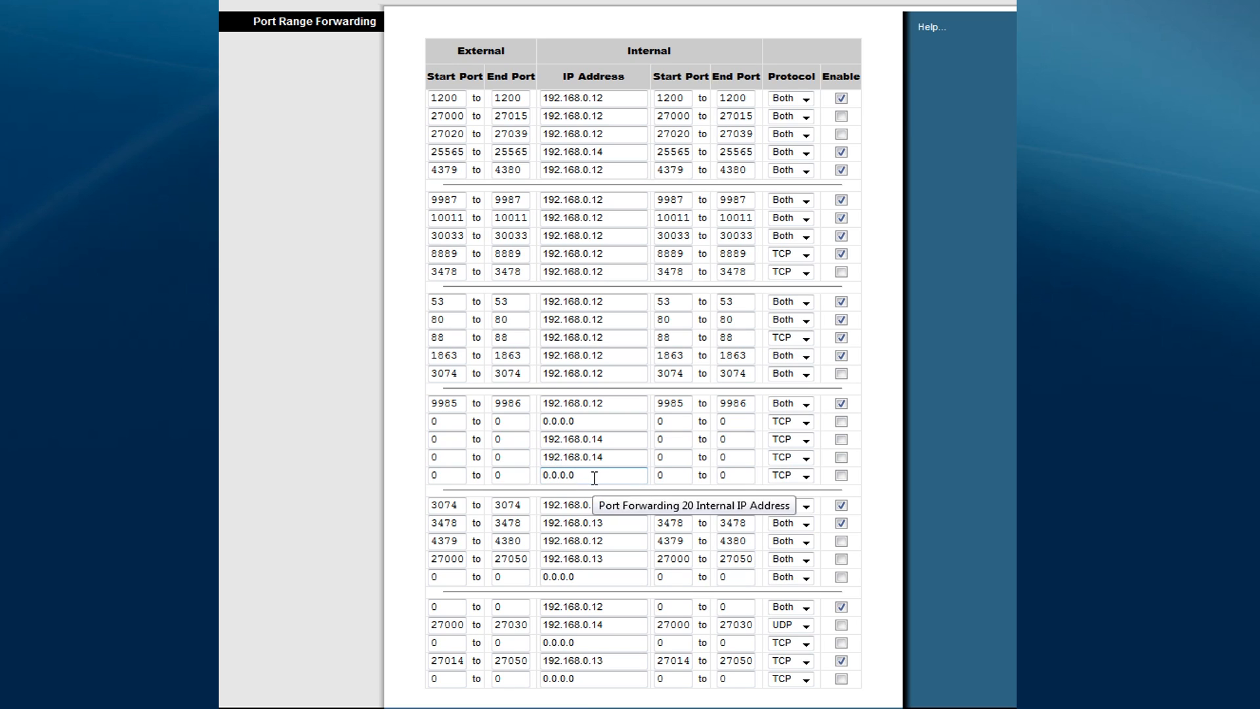
pyautogui.write('192.168.0.14')
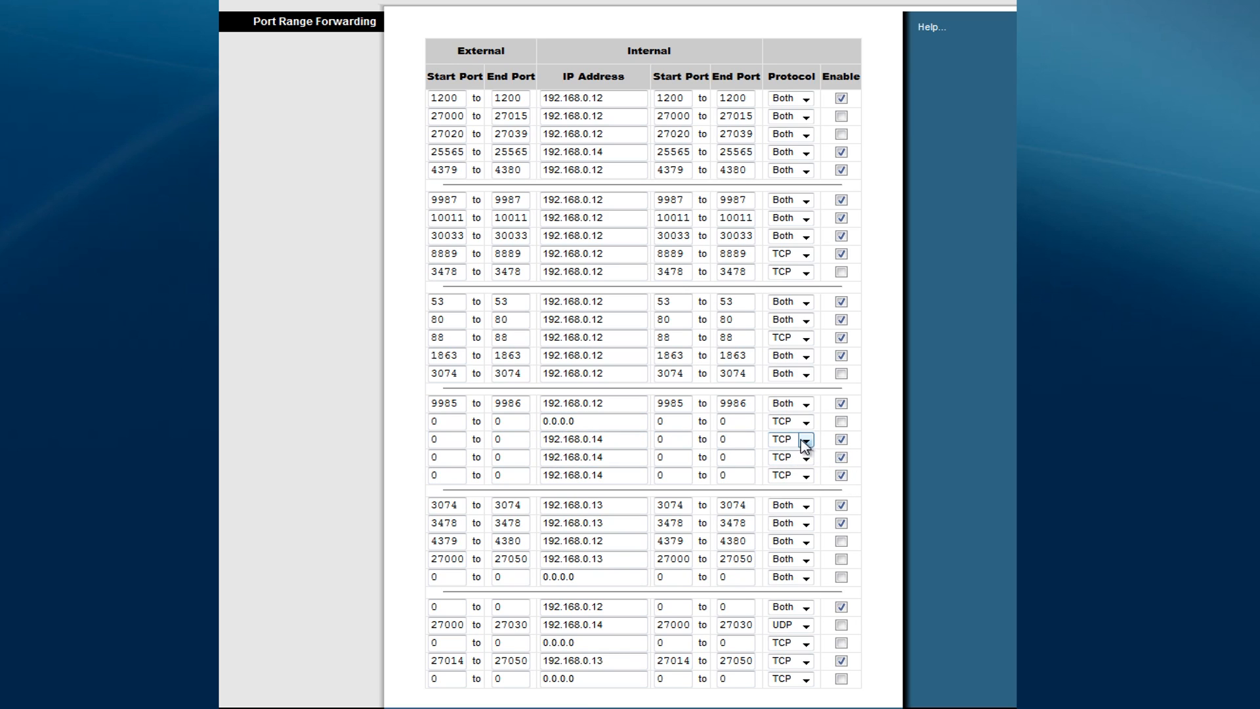
pyautogui.click(805, 457)
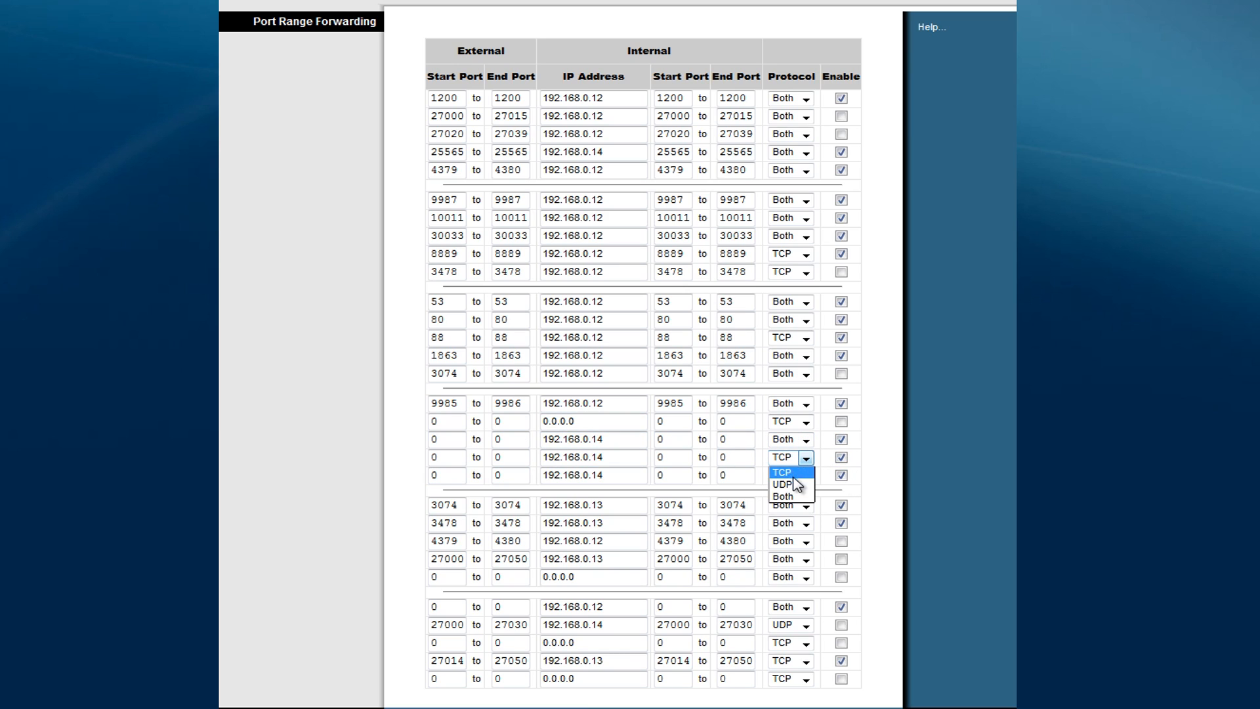
pyautogui.click(781, 496)
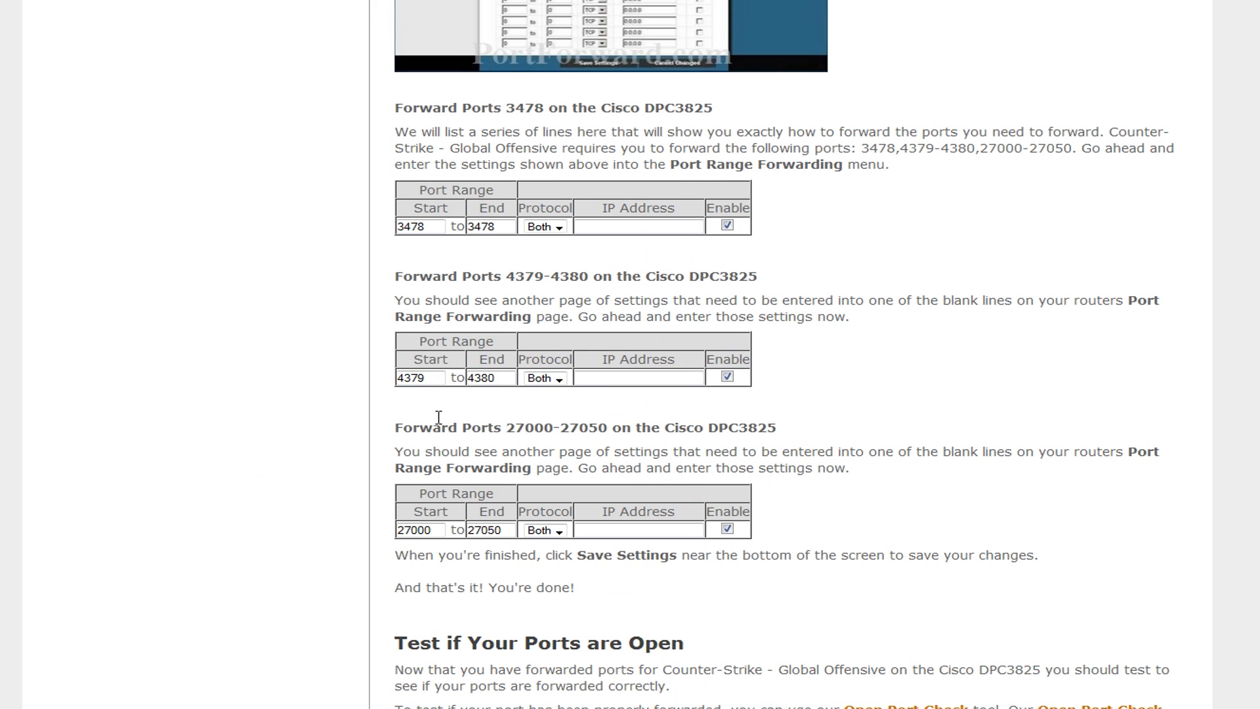
# - Enter ports 27000–27050 as external and internal range in a 192.168.0.14 row
pyautogui.doubleClick(413, 529)
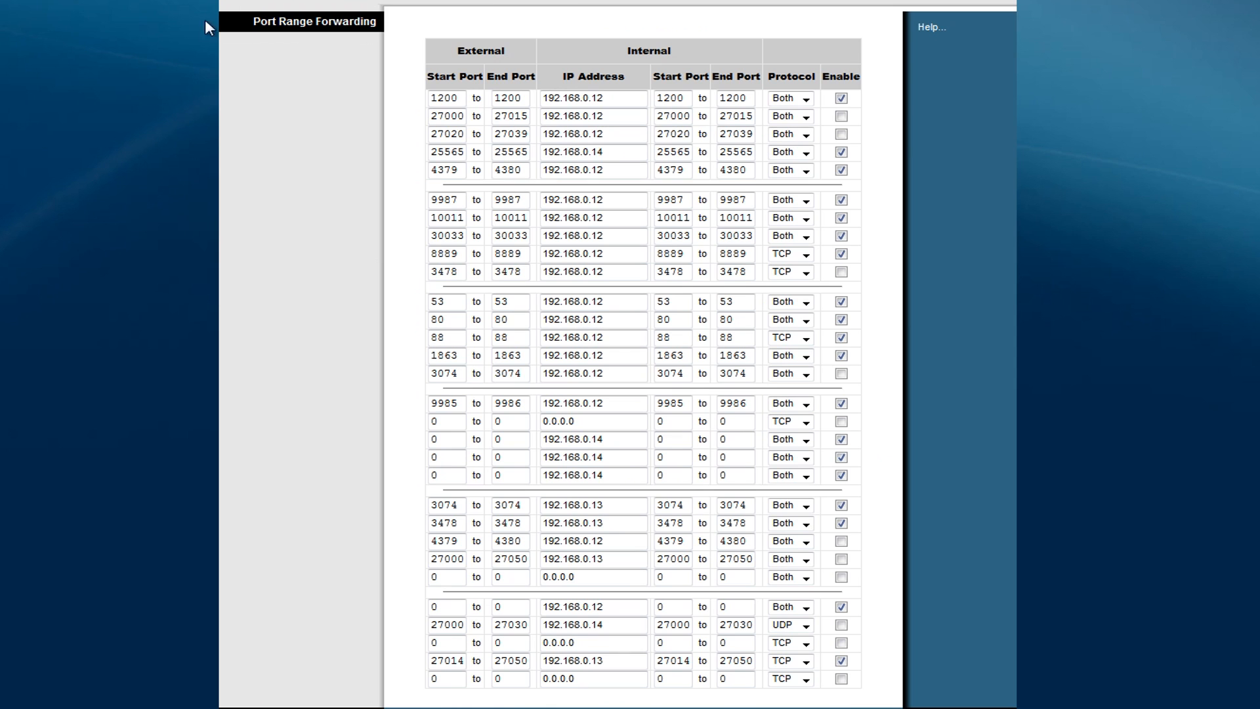
pyautogui.write('27000')
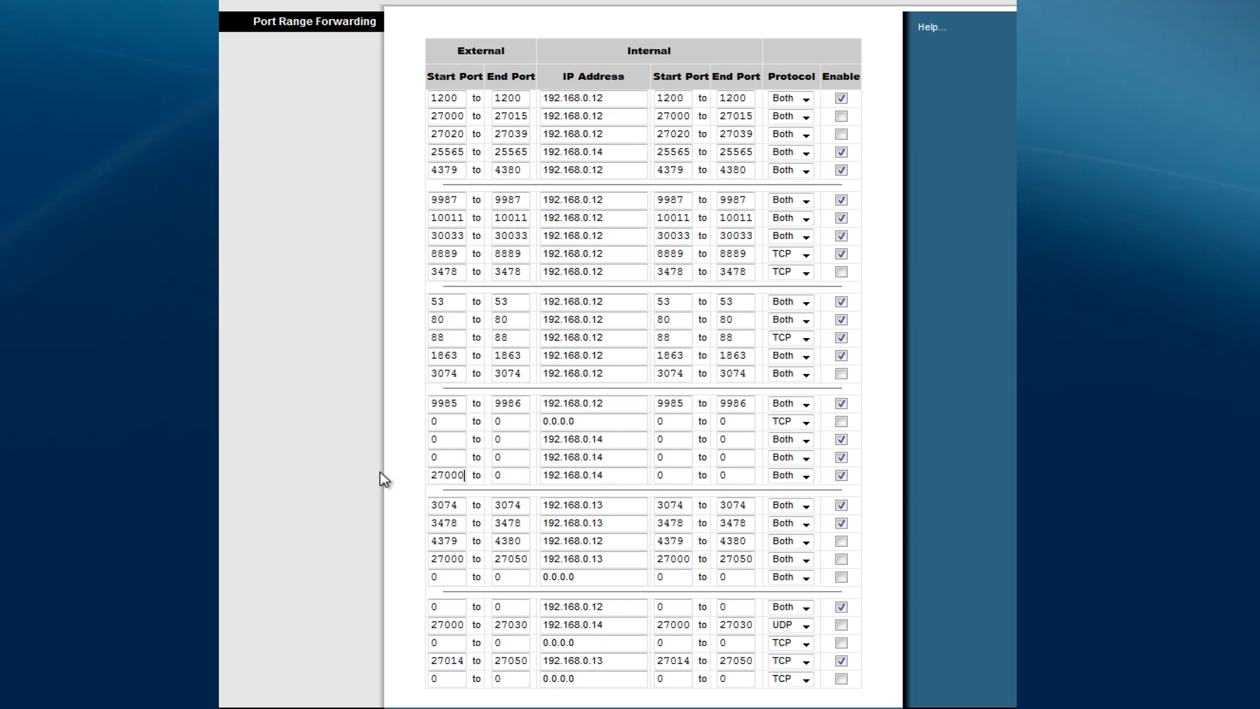
pyautogui.scroll(-3)
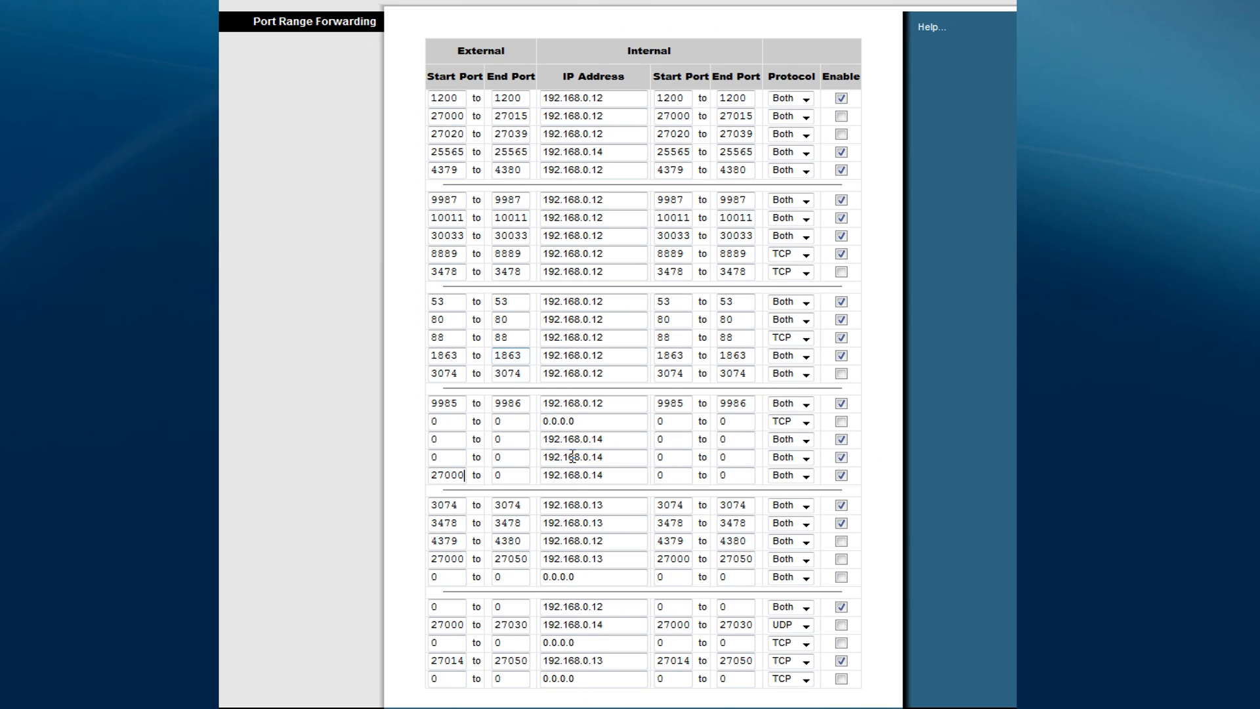
pyautogui.write('27050')
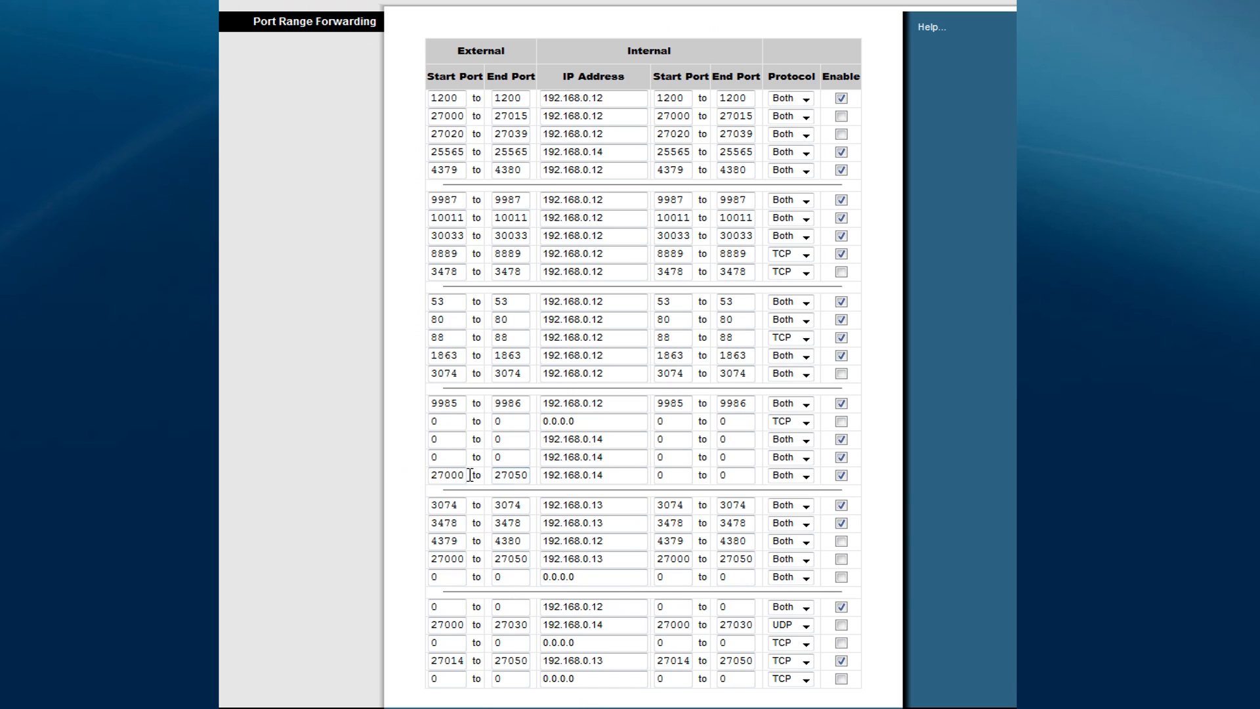
pyautogui.doubleClick(445, 475)
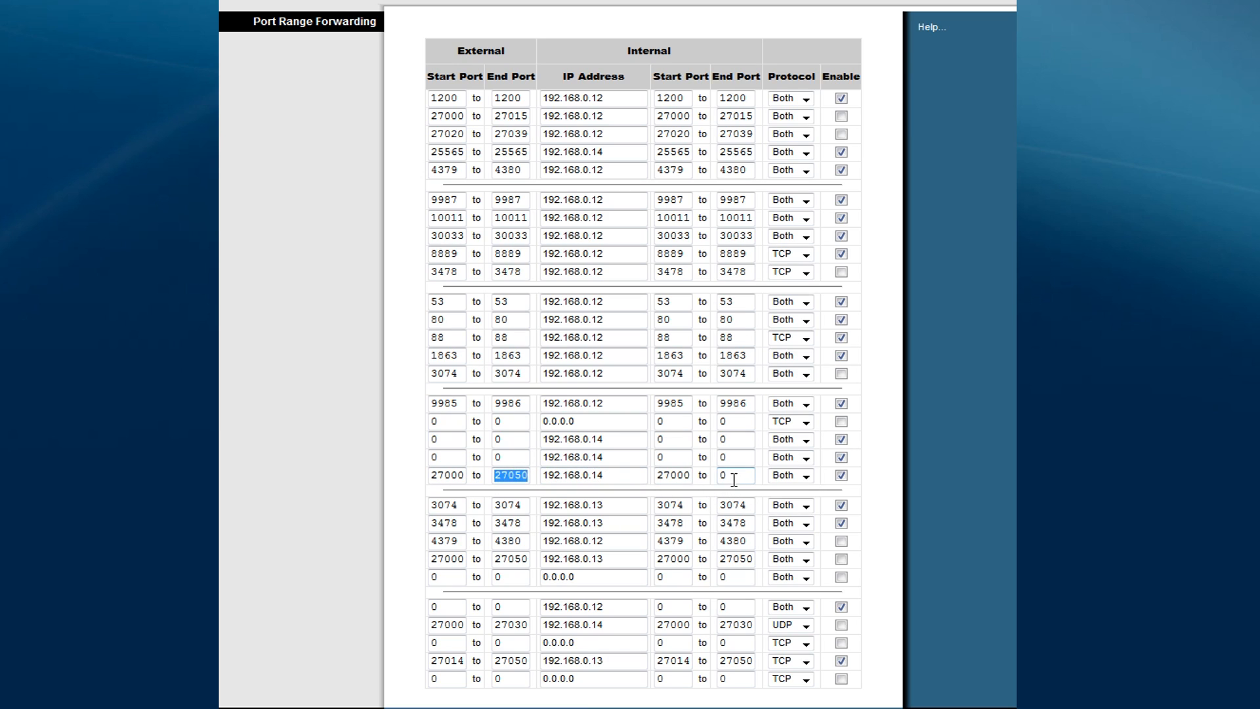
pyautogui.write('27050')
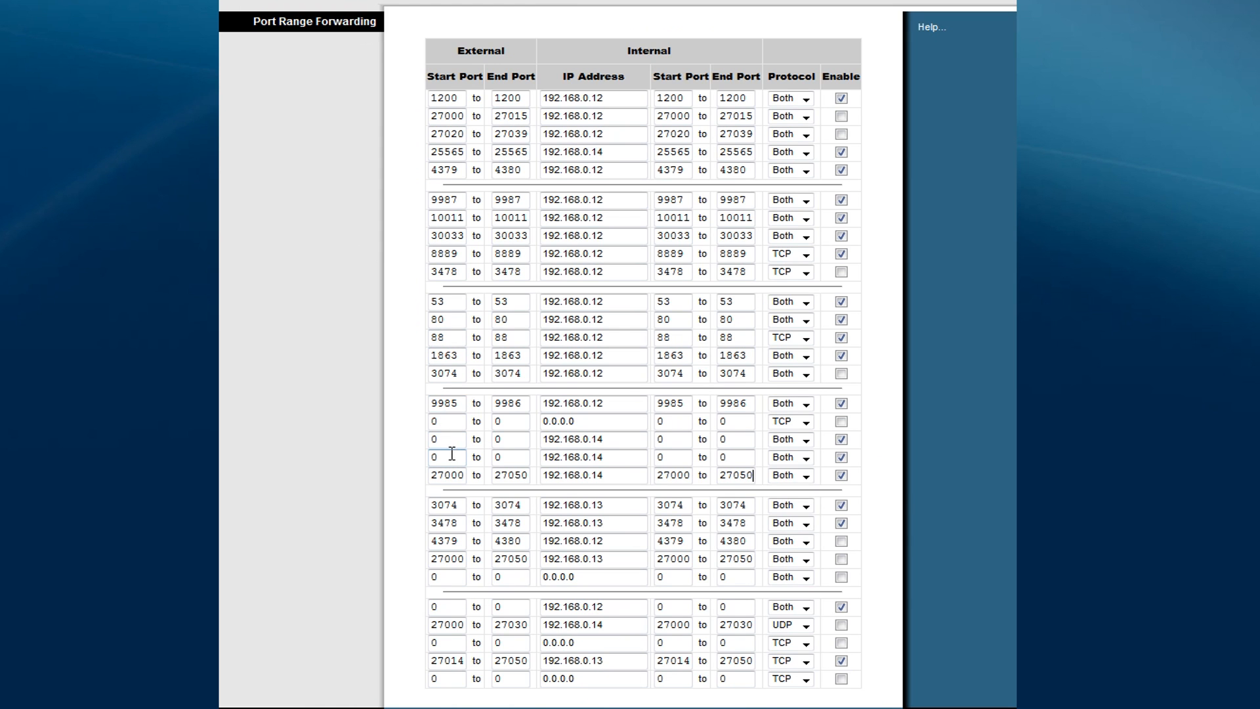
# - Enter external ports 4379–4380 in another 192.168.0.14 row and check the guide
pyautogui.write('4379')
pyautogui.click(511, 457)
pyautogui.write('4380')
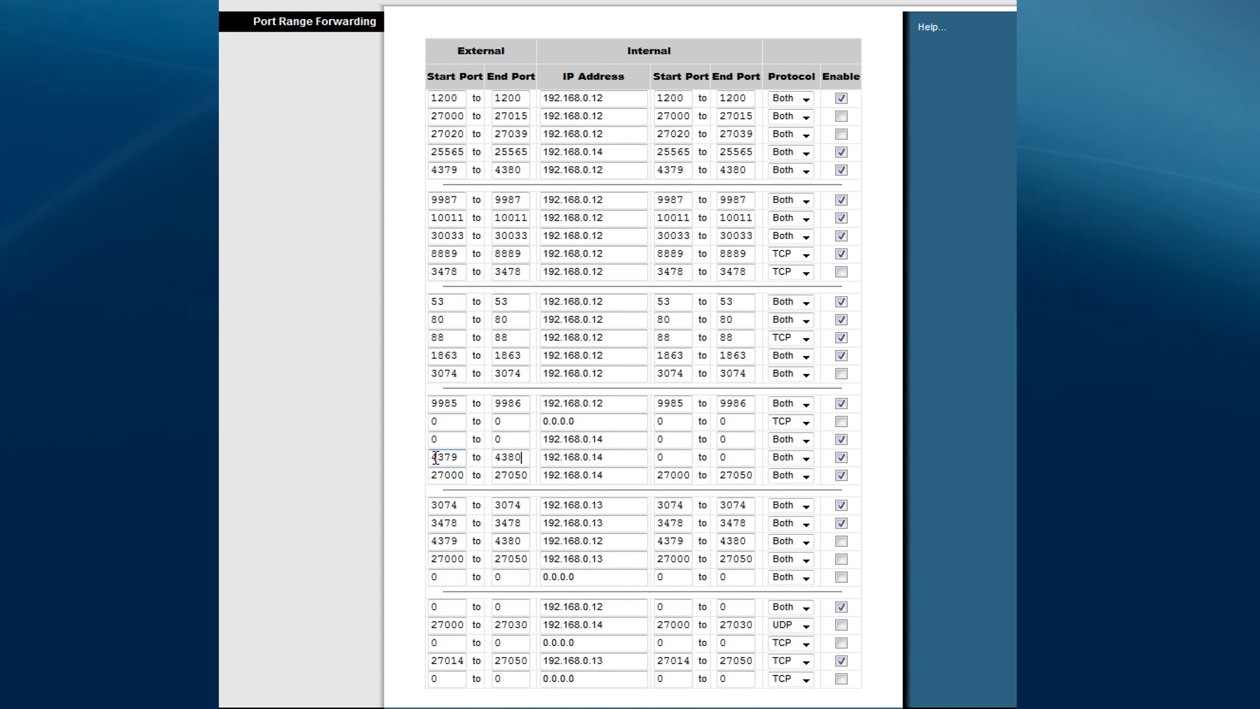
pyautogui.click(671, 456)
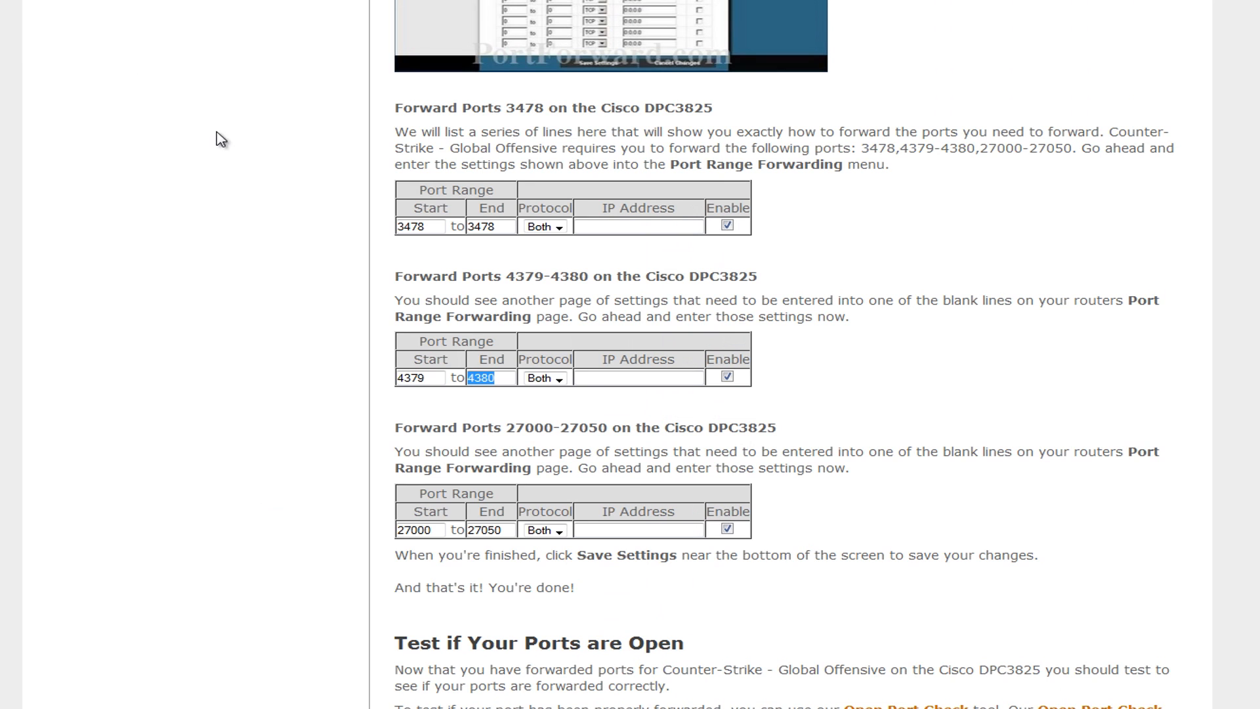
# - Back in the router table, enter port 3478 externally and internally in the remaining row
pyautogui.click(418, 226)
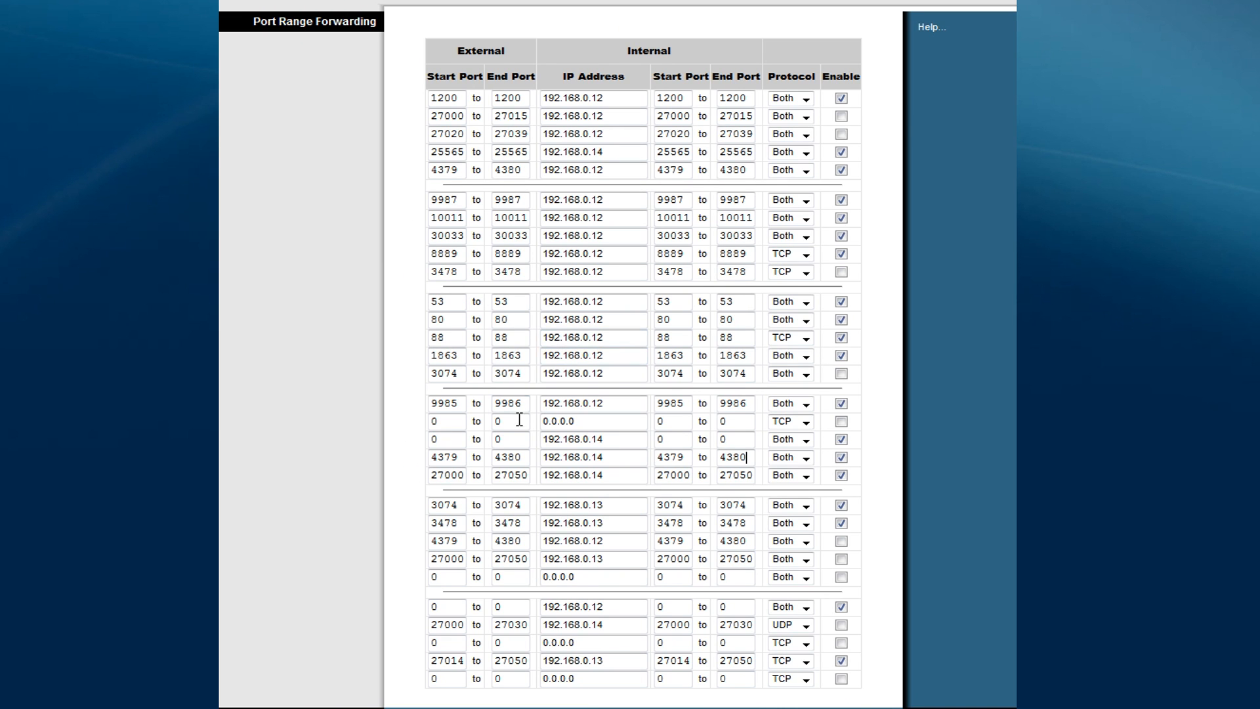
pyautogui.write('3478')
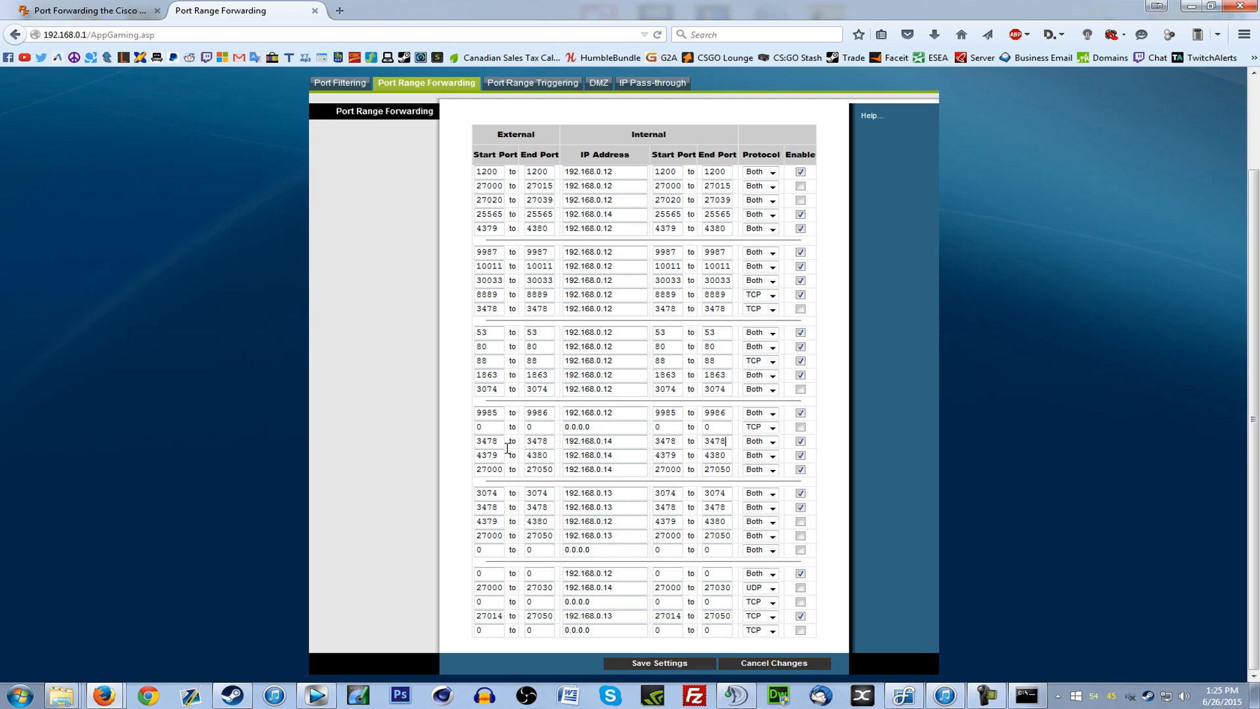
# - Save the forwarding rules and dismiss the 4379-4380 row-conflict warning
pyautogui.click(658, 663)
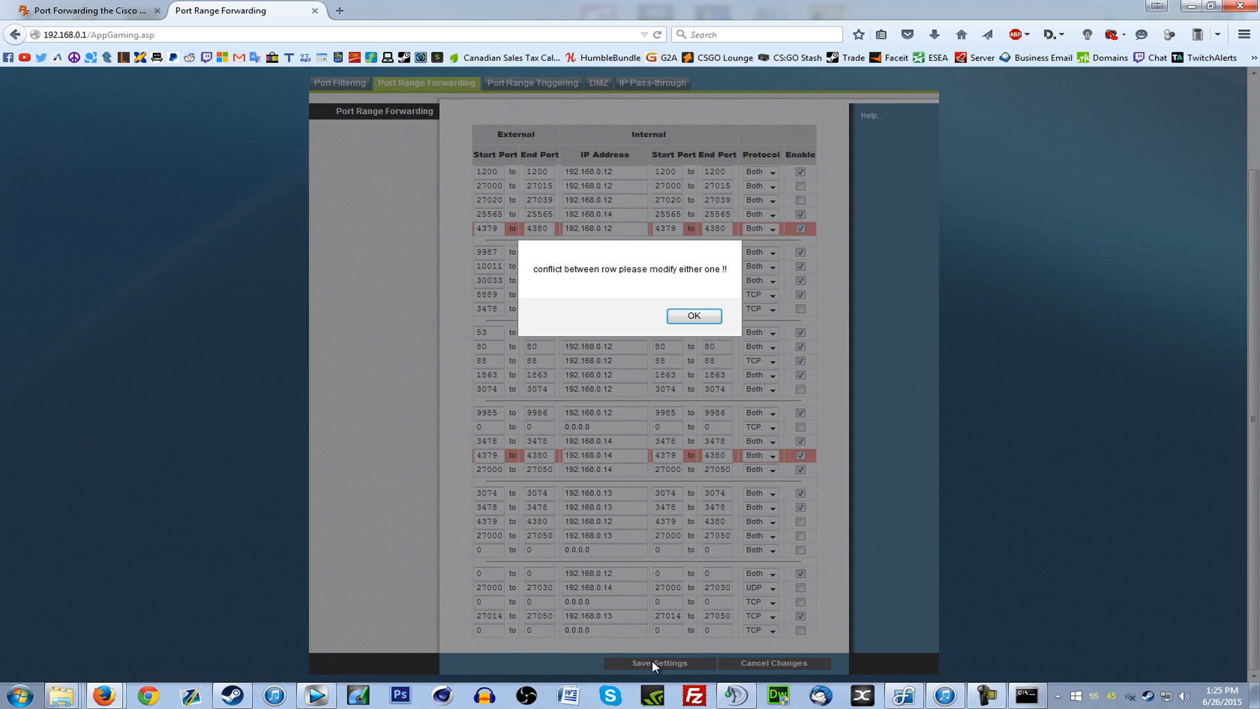
pyautogui.click(692, 315)
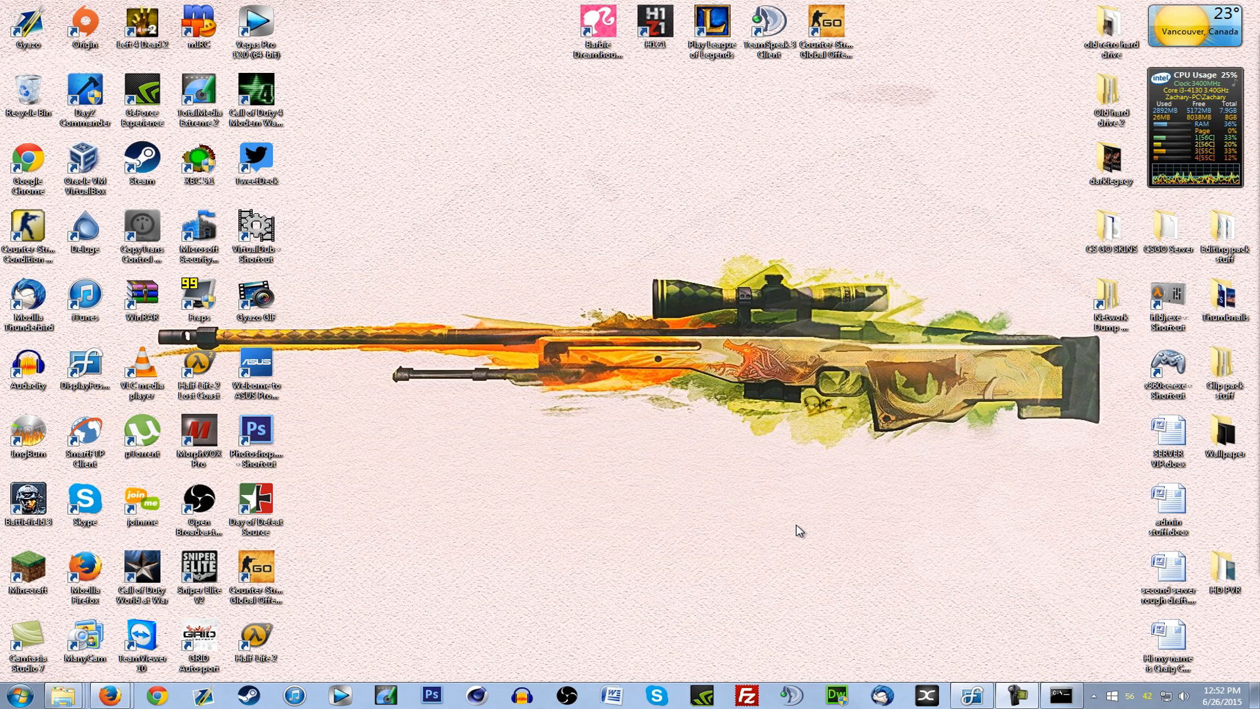
pyautogui.moveTo(795, 531)
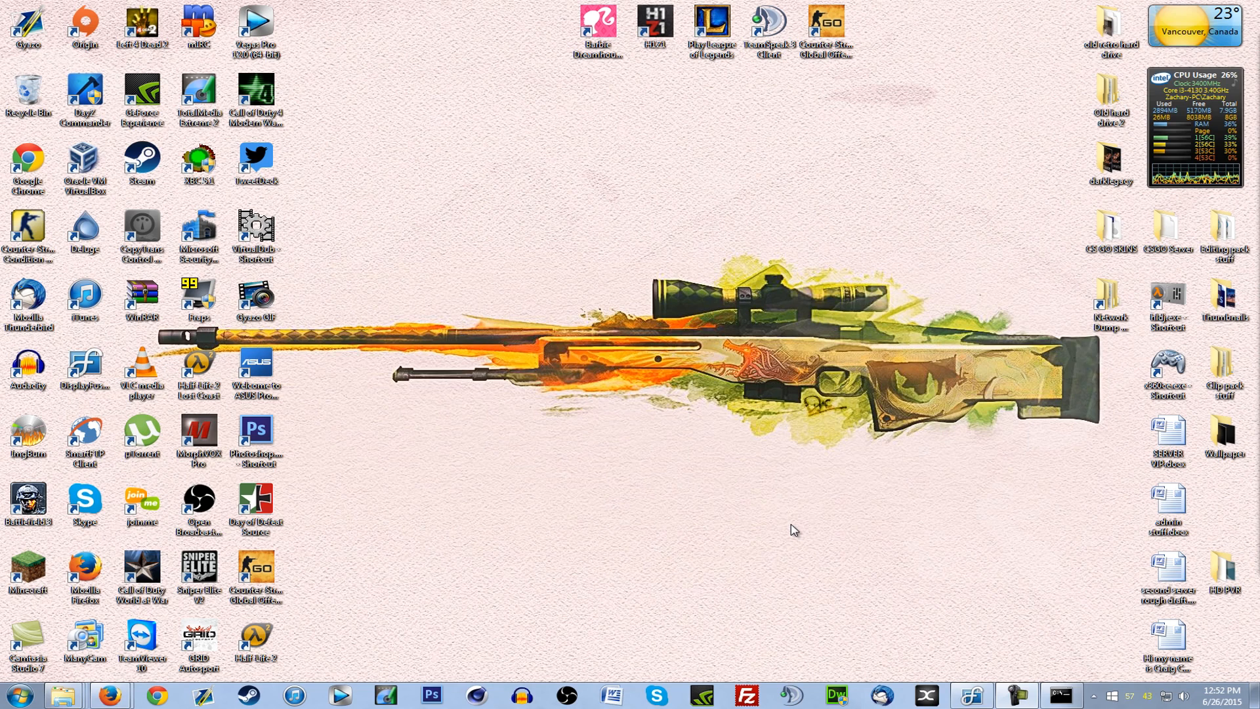
pyautogui.moveTo(768, 529)
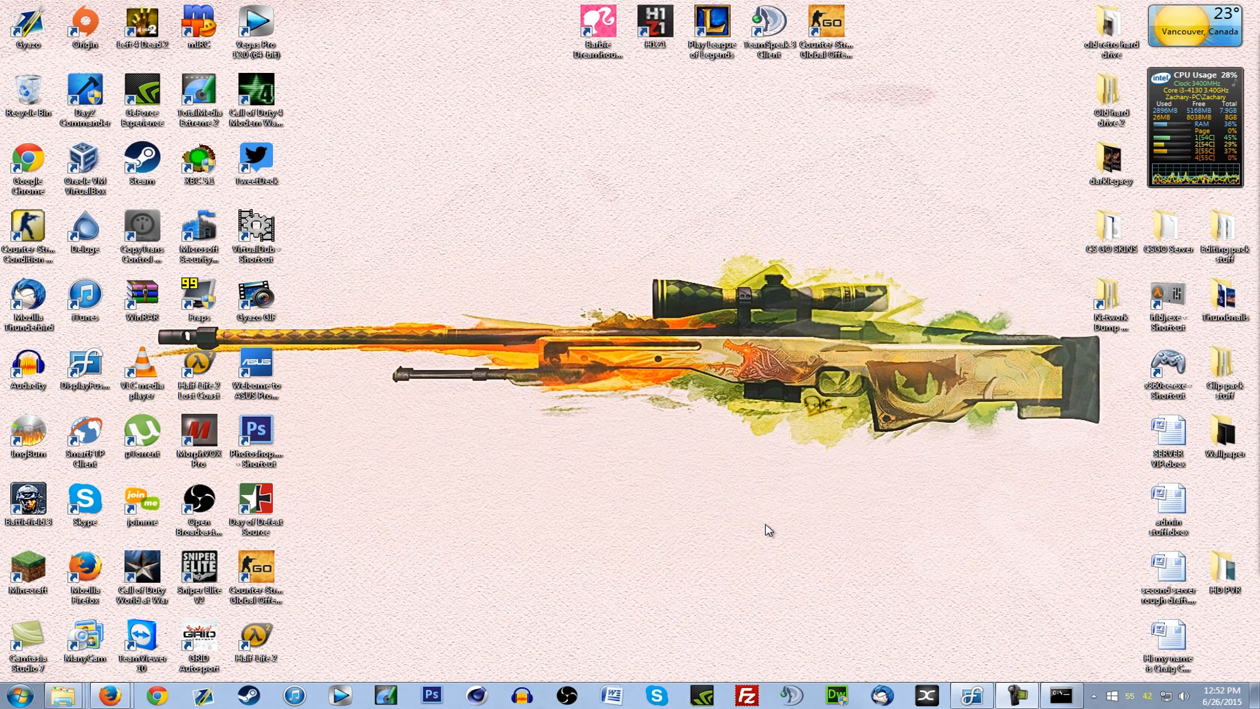
pyautogui.moveTo(812, 531)
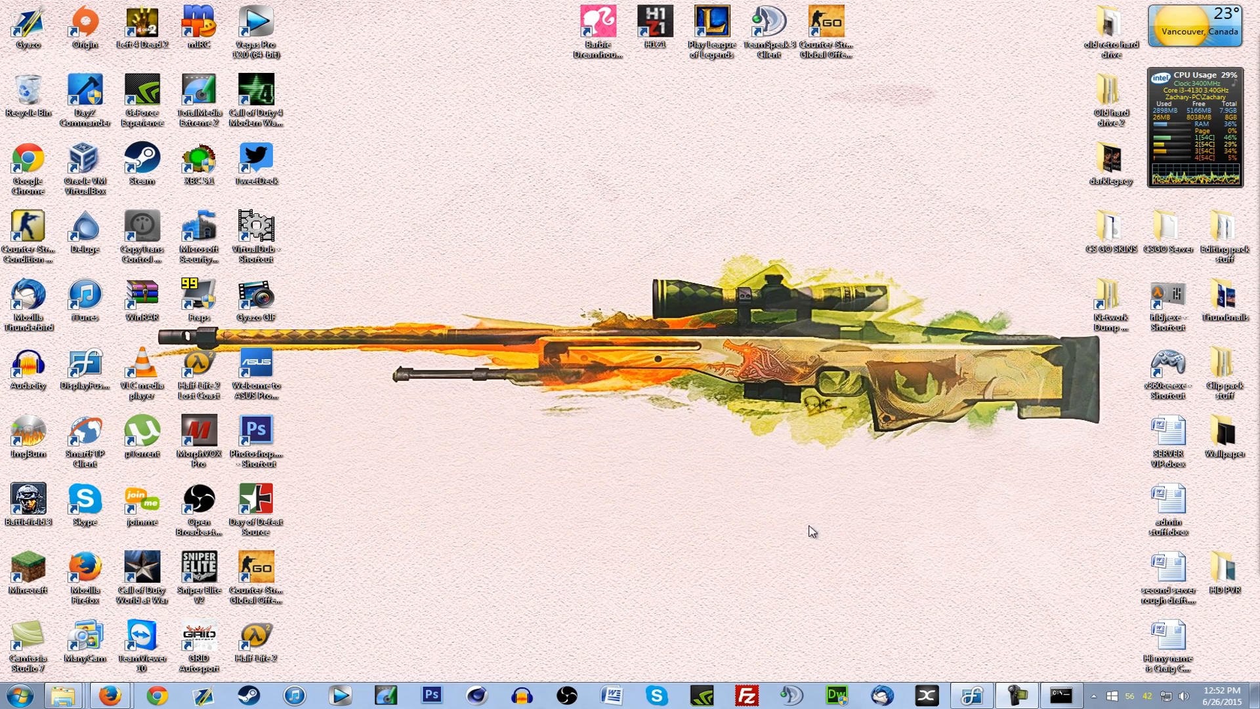